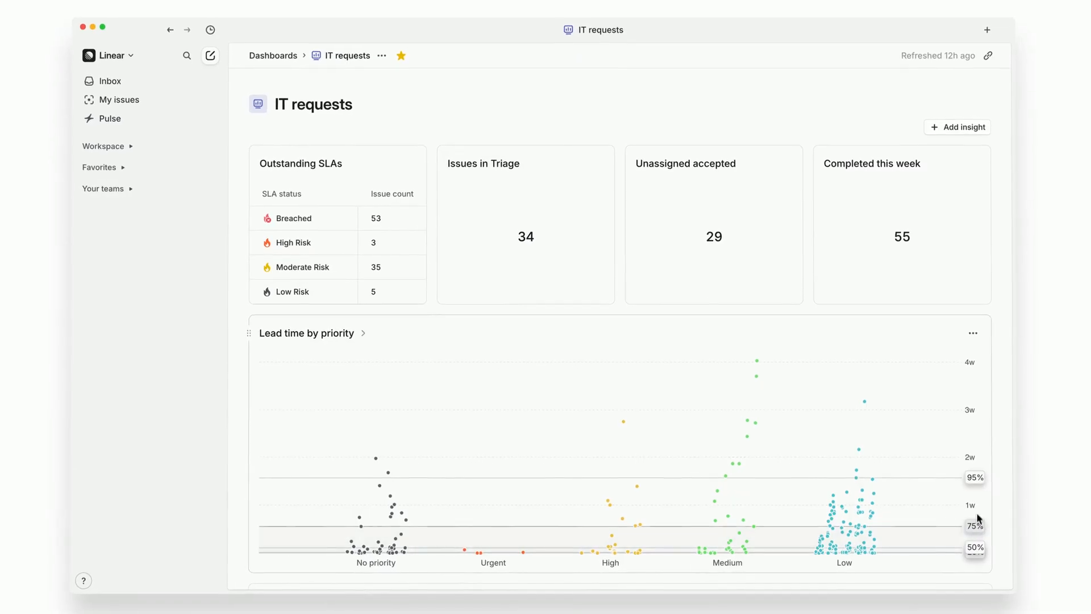
Scroll down through the IT requests dashboard charts
{"action": "scroll", "scroll_direction": "down", "scroll_amount": 3}
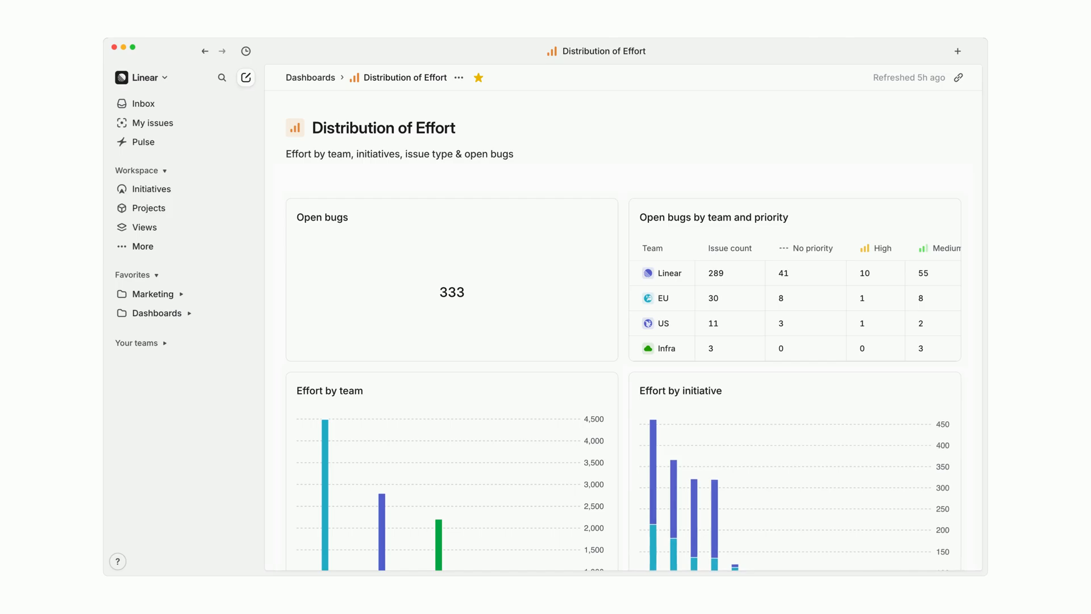
Browse Views > Dashboards, a new empty dashboard and Bugs: In Progress, then return to Dashboards
{"action": "left_click", "coordinate": [143, 227]}
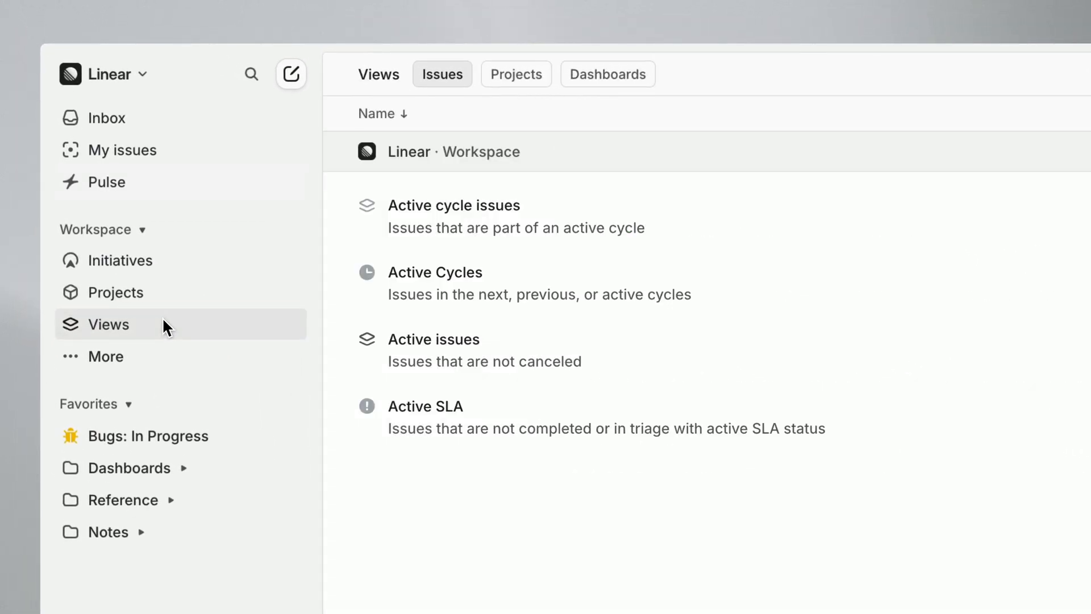
{"action": "left_click", "coordinate": [606, 74]}
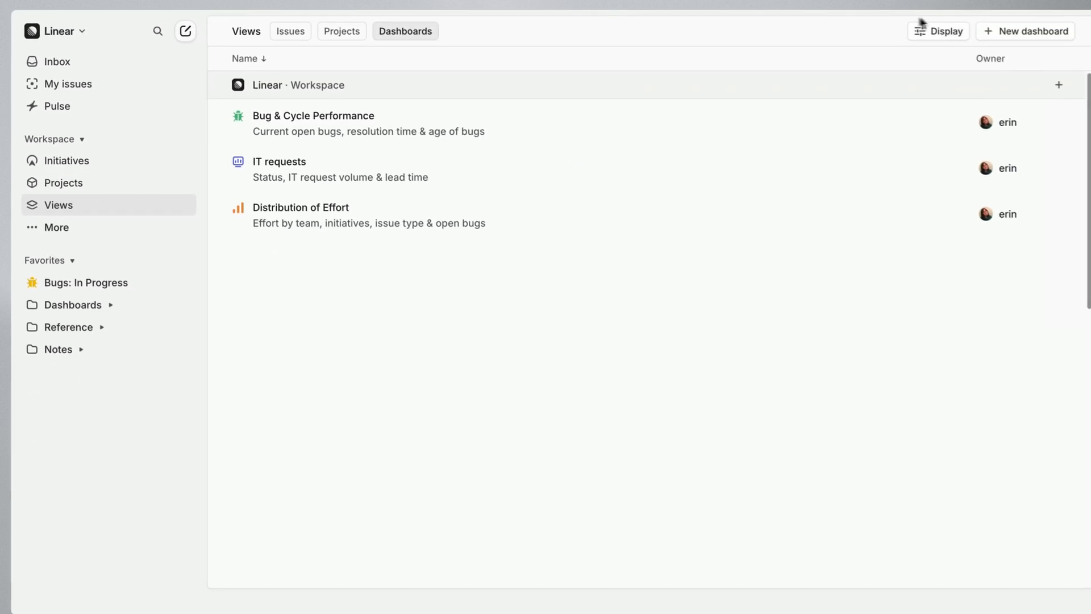
{"action": "left_click", "coordinate": [1025, 31]}
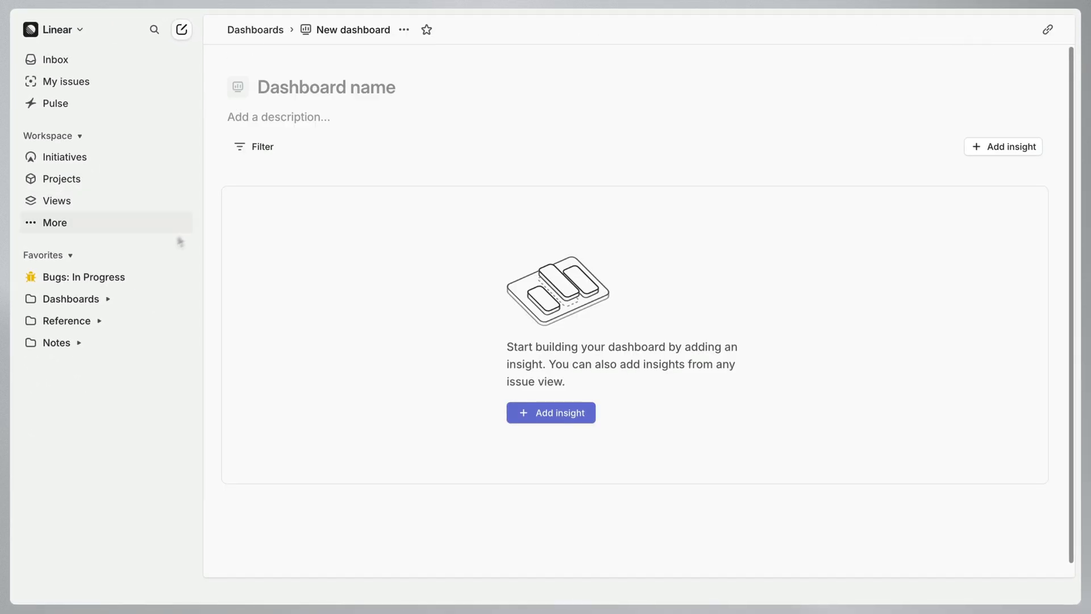
{"action": "left_click", "coordinate": [83, 276]}
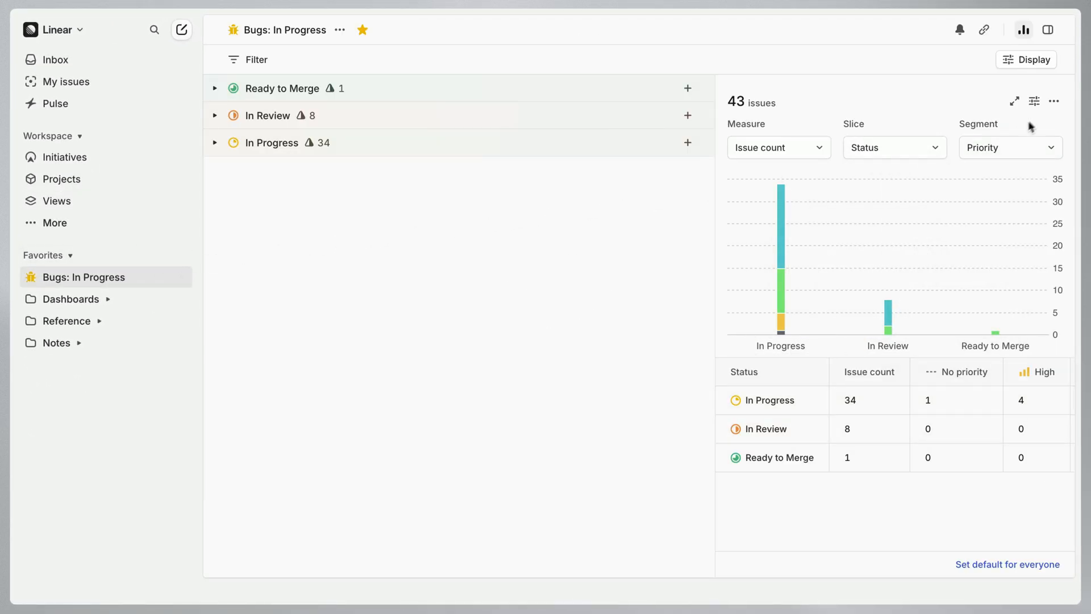
{"action": "left_click", "coordinate": [1054, 101]}
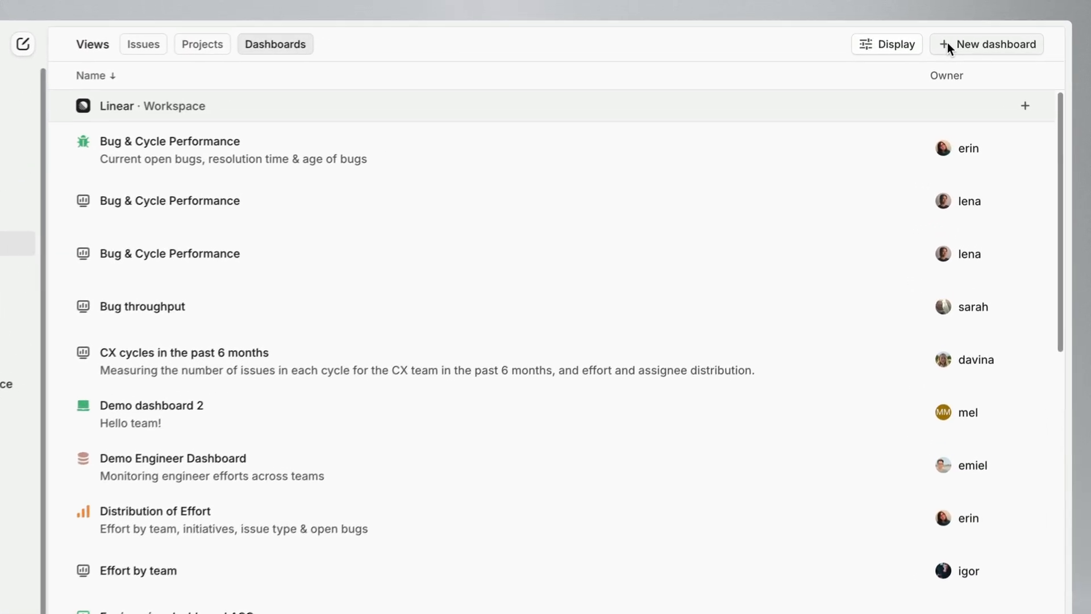
Create a blank dashboard and name it 'Bug & Cycle Performance'
{"action": "left_click", "coordinate": [986, 44]}
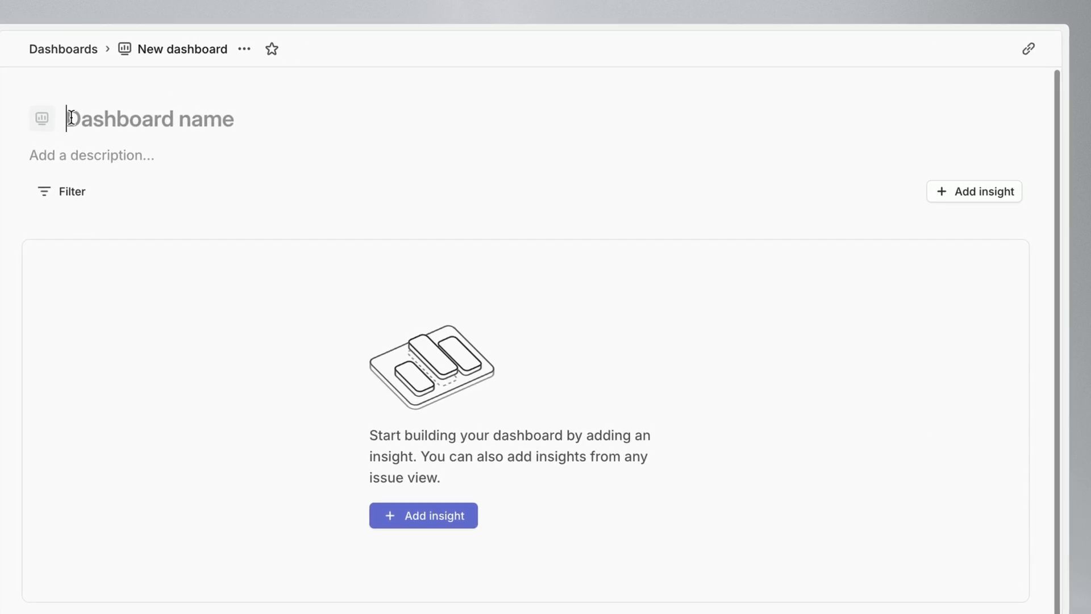
{"action": "type", "text": "Bug"}
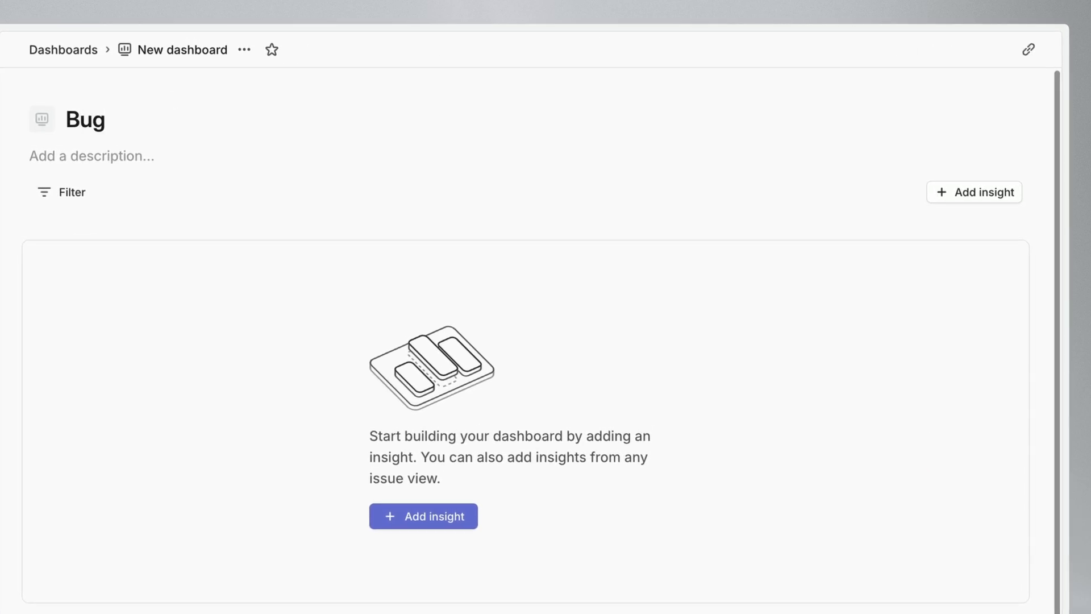
{"action": "type", "text": "& Cycle"}
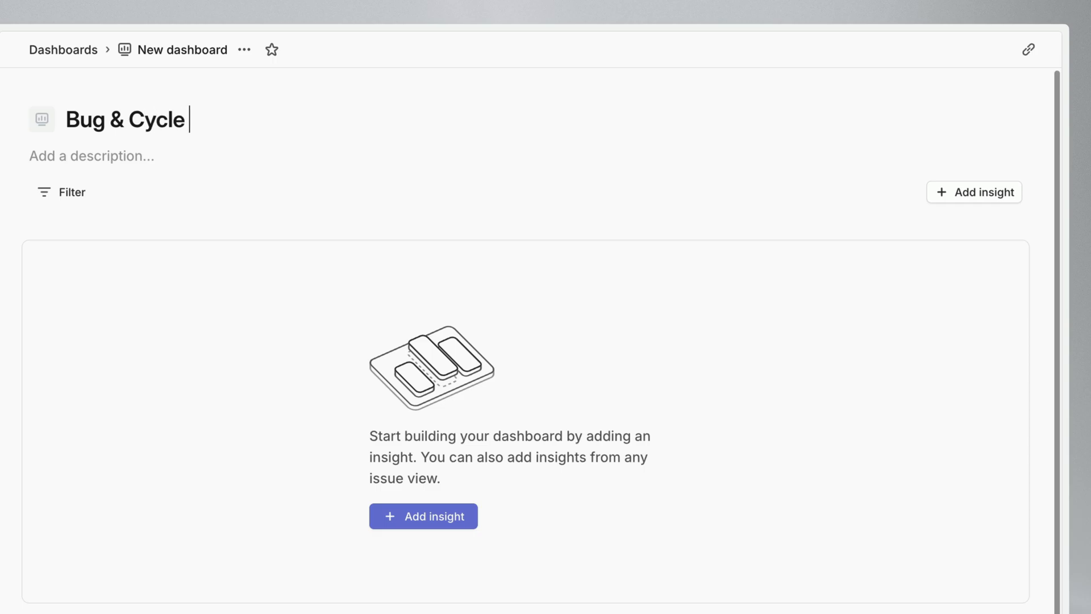
{"action": "type", "text": "Performance"}
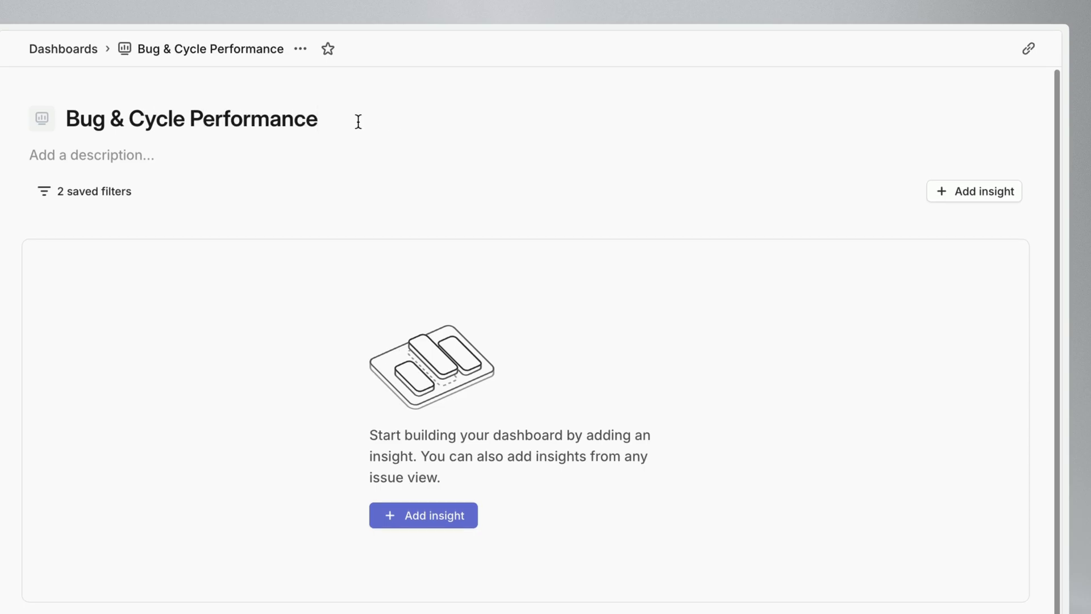
{"action": "mouse_move", "coordinate": [961, 201]}
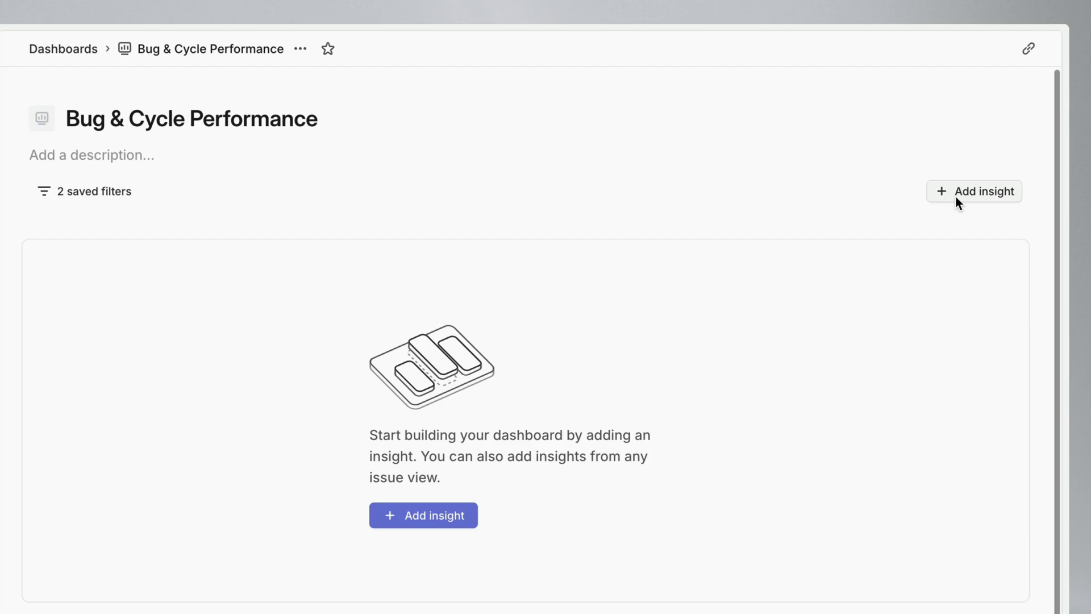
Add a table insight of bug issue counts sliced by Priority, inspecting the High row
{"action": "left_click", "coordinate": [973, 191]}
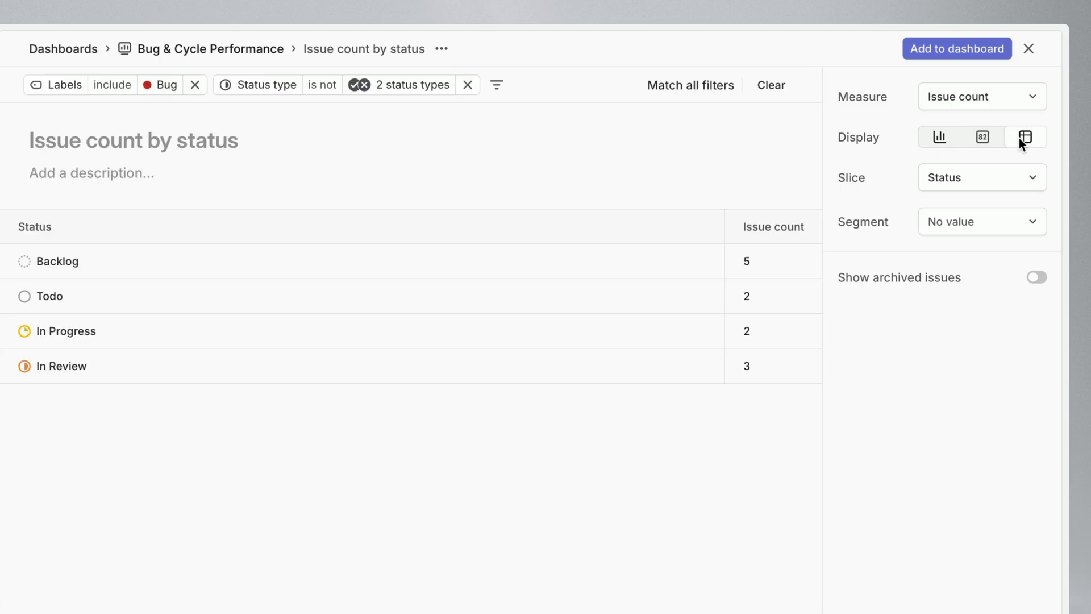
{"action": "left_click", "coordinate": [981, 178]}
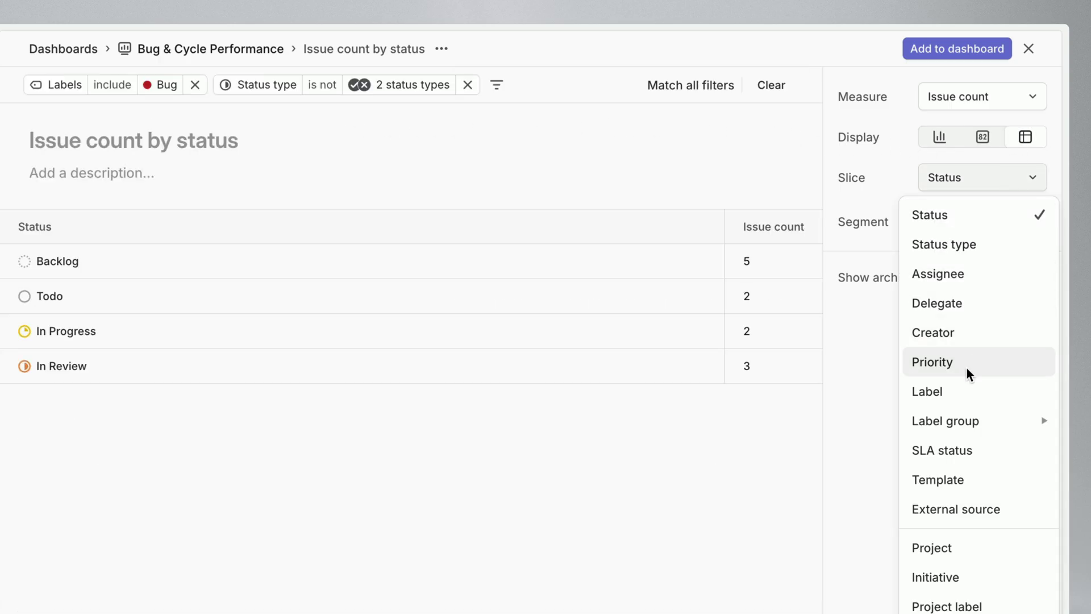
{"action": "left_click", "coordinate": [933, 362]}
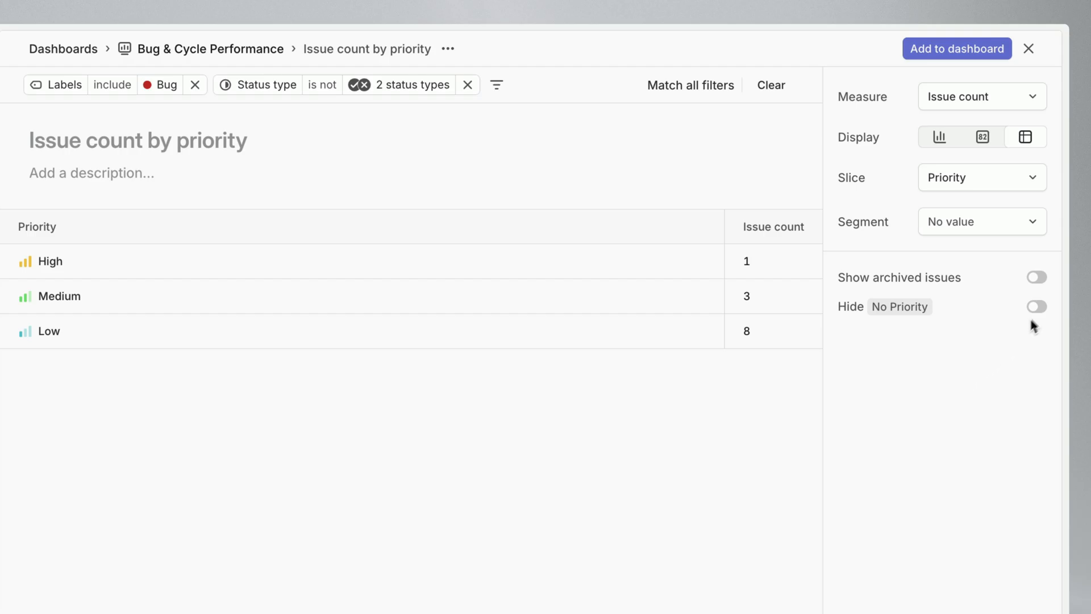
{"action": "left_click", "coordinate": [1036, 306]}
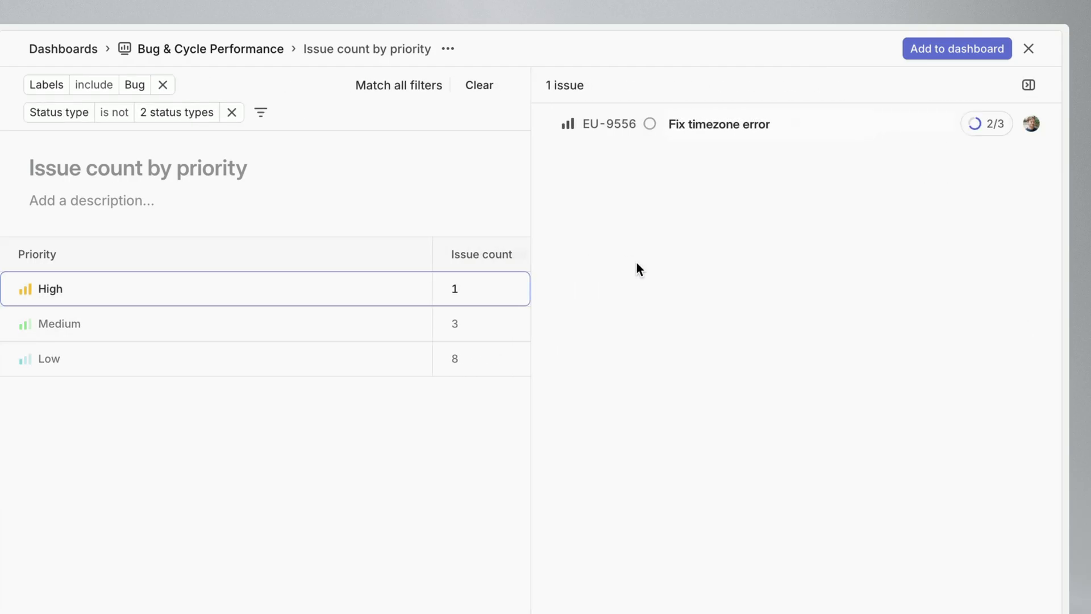
{"action": "mouse_move", "coordinate": [425, 288]}
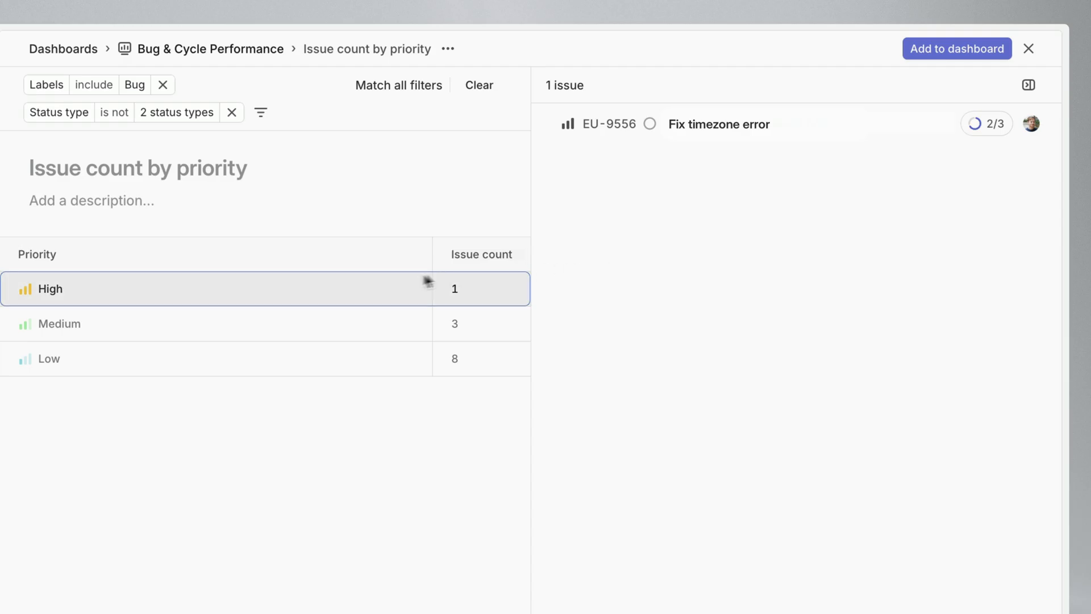
{"action": "left_click", "coordinate": [1028, 48]}
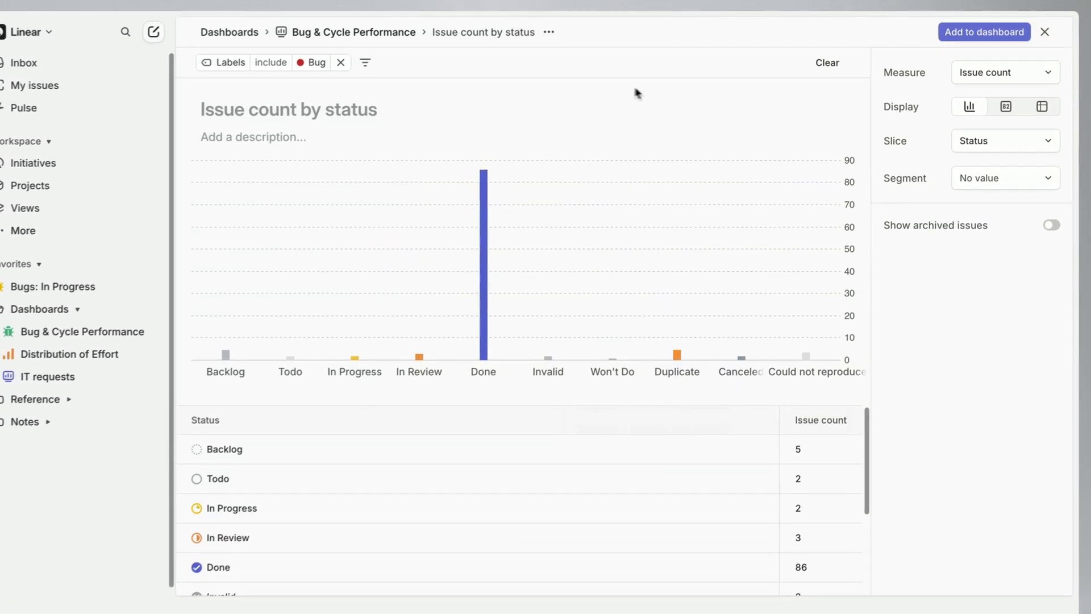
Switch the draft insight's measure from issue count to Lead time
{"action": "left_click", "coordinate": [1004, 72]}
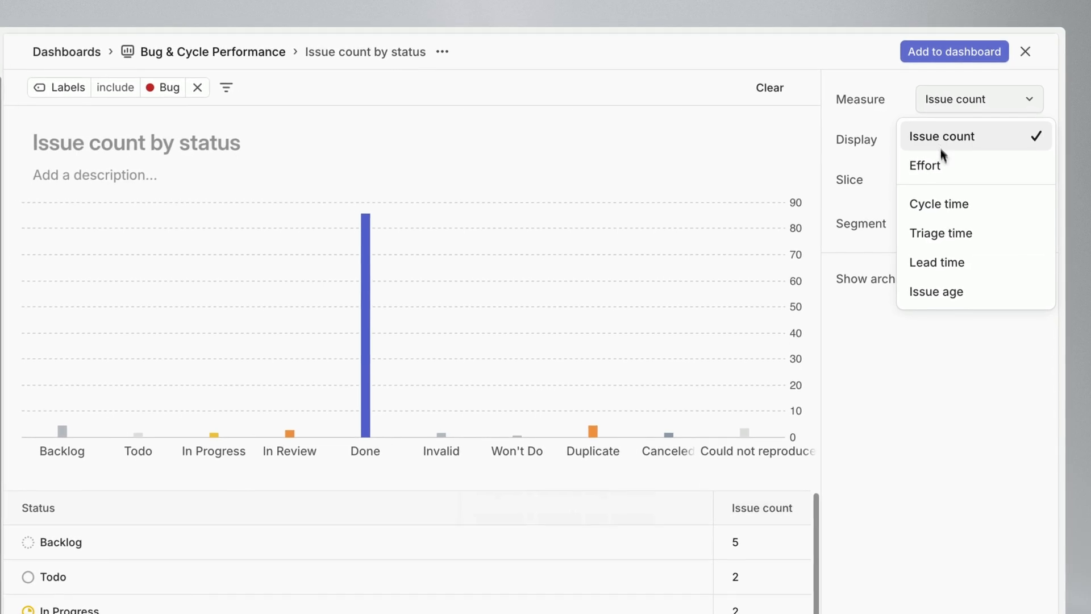
{"action": "mouse_move", "coordinate": [952, 262]}
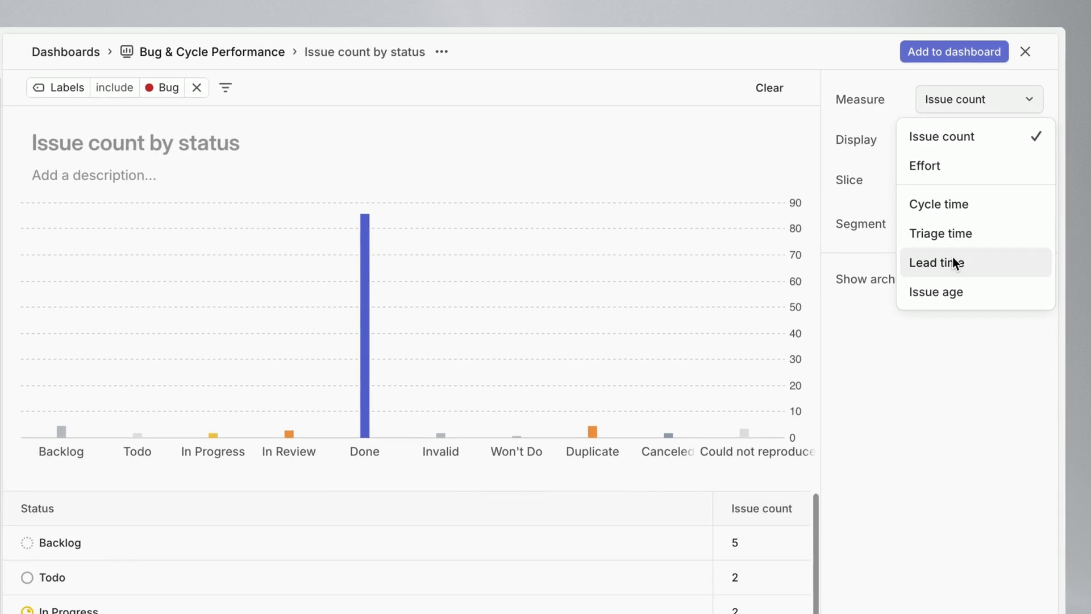
{"action": "left_click", "coordinate": [937, 263]}
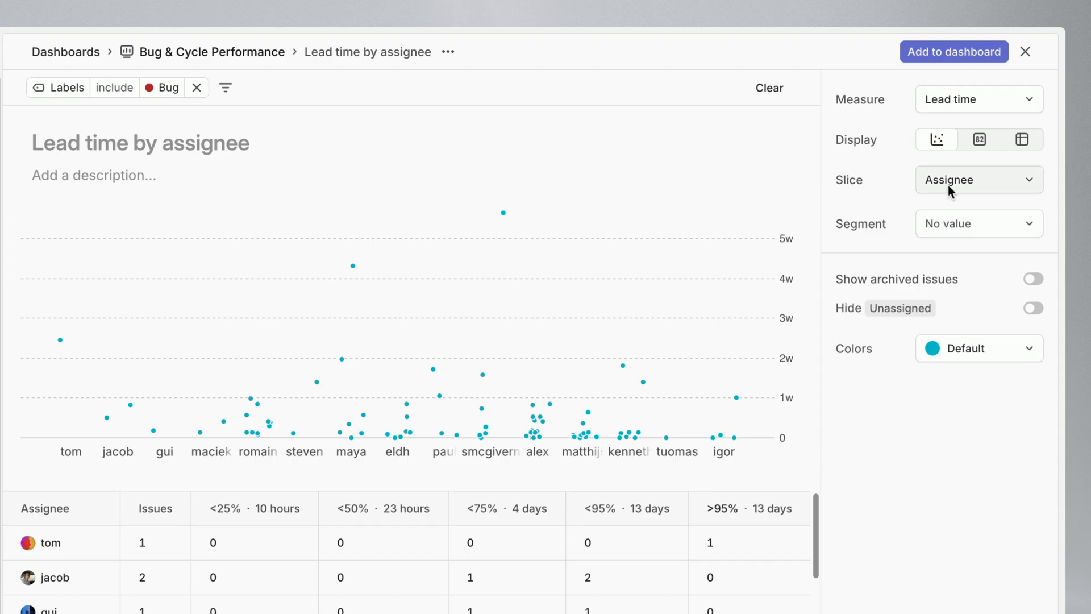
Slice lead time by Priority with No Priority hidden and add the chart to the dashboard
{"action": "left_click", "coordinate": [977, 179]}
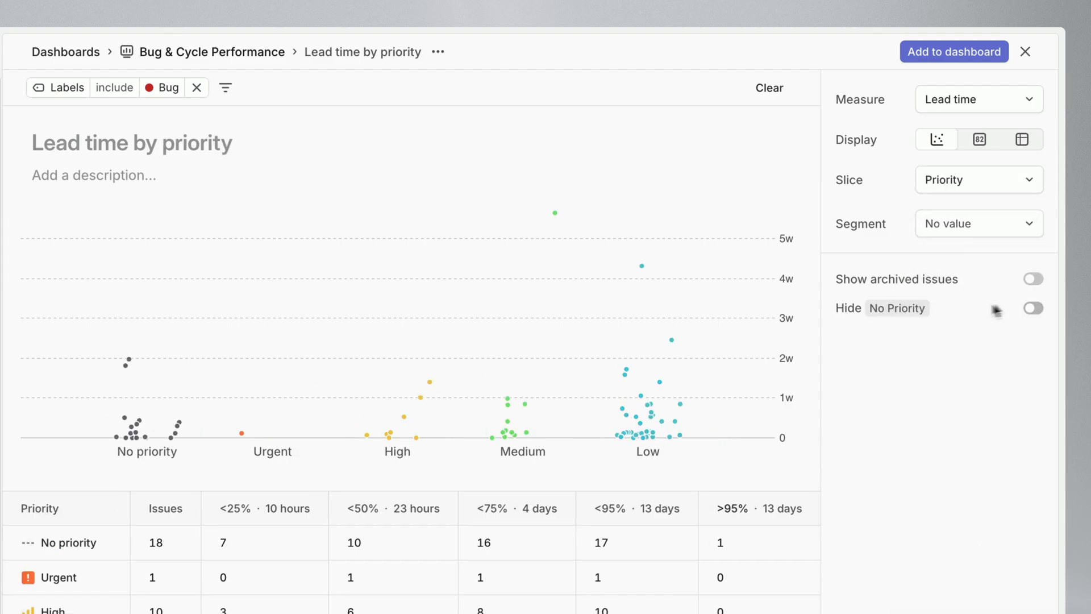
{"action": "left_click", "coordinate": [1032, 308]}
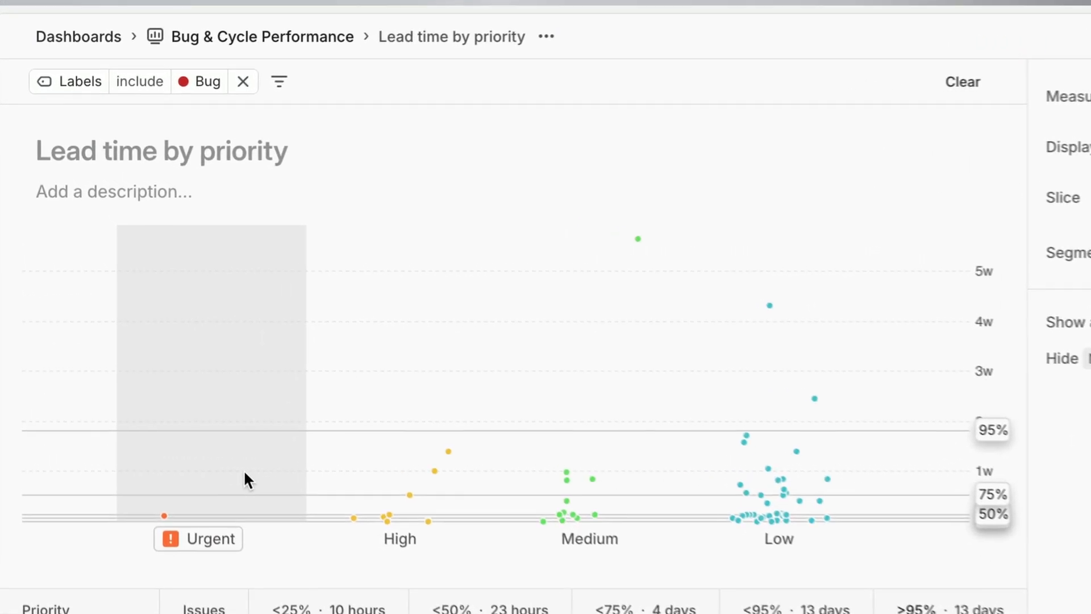
{"action": "mouse_move", "coordinate": [395, 492]}
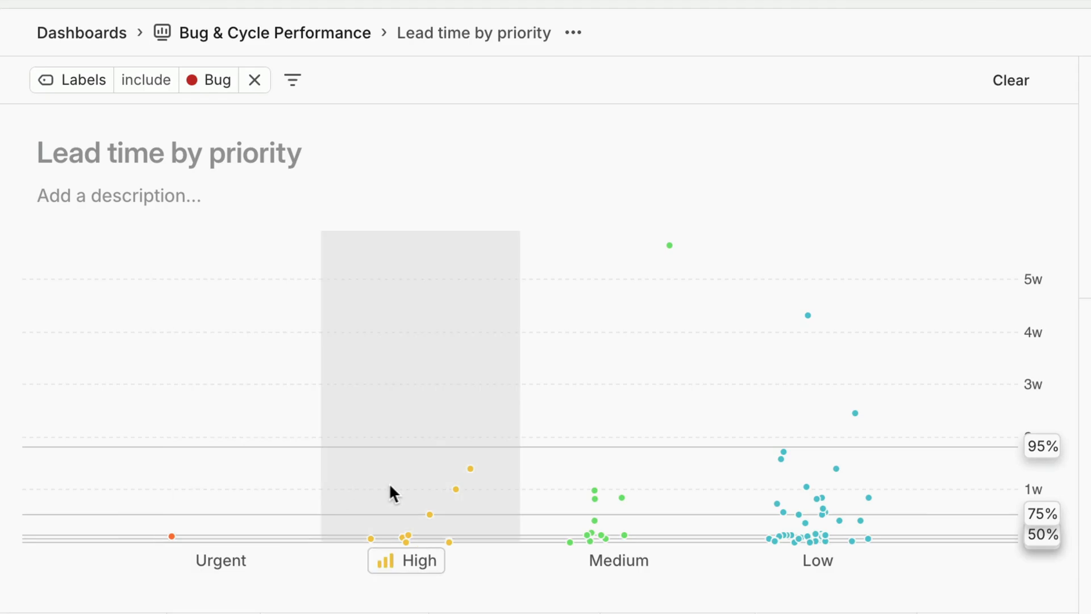
{"action": "mouse_move", "coordinate": [724, 420]}
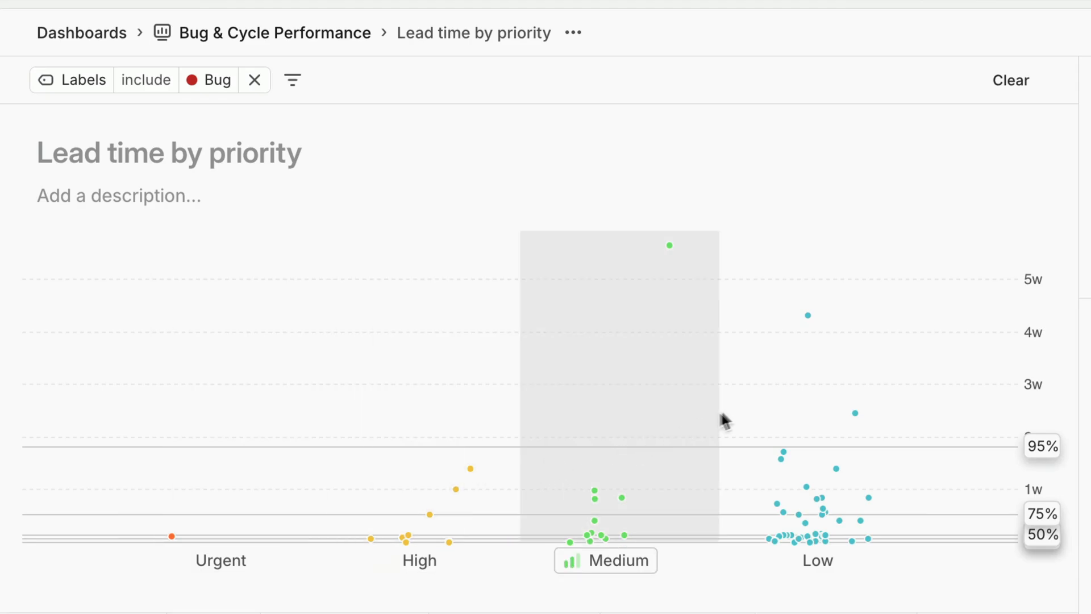
{"action": "mouse_move", "coordinate": [784, 398]}
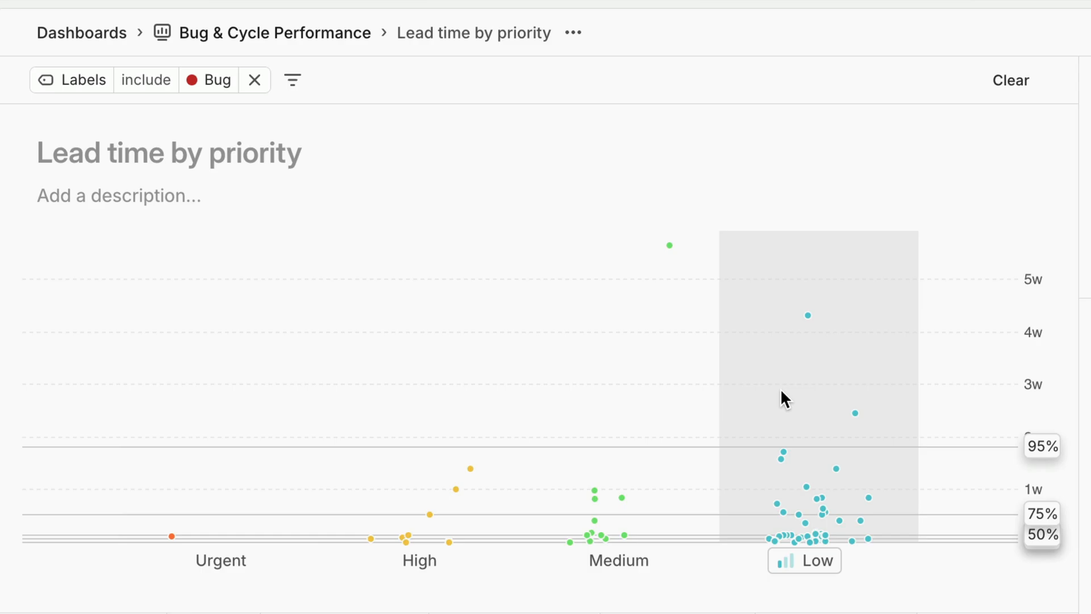
{"action": "mouse_move", "coordinate": [673, 279]}
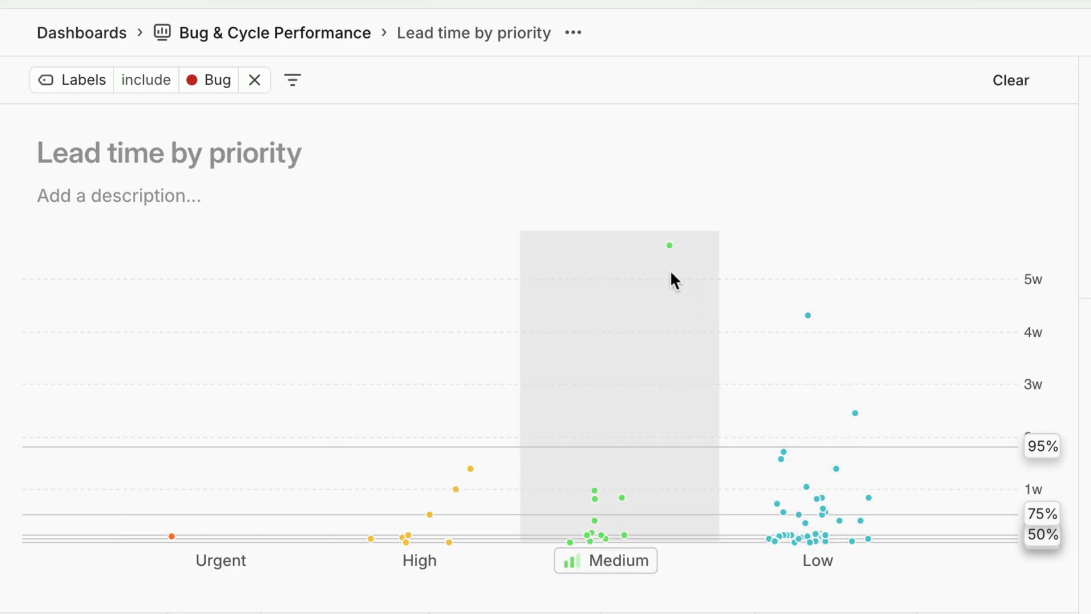
{"action": "mouse_move", "coordinate": [669, 254]}
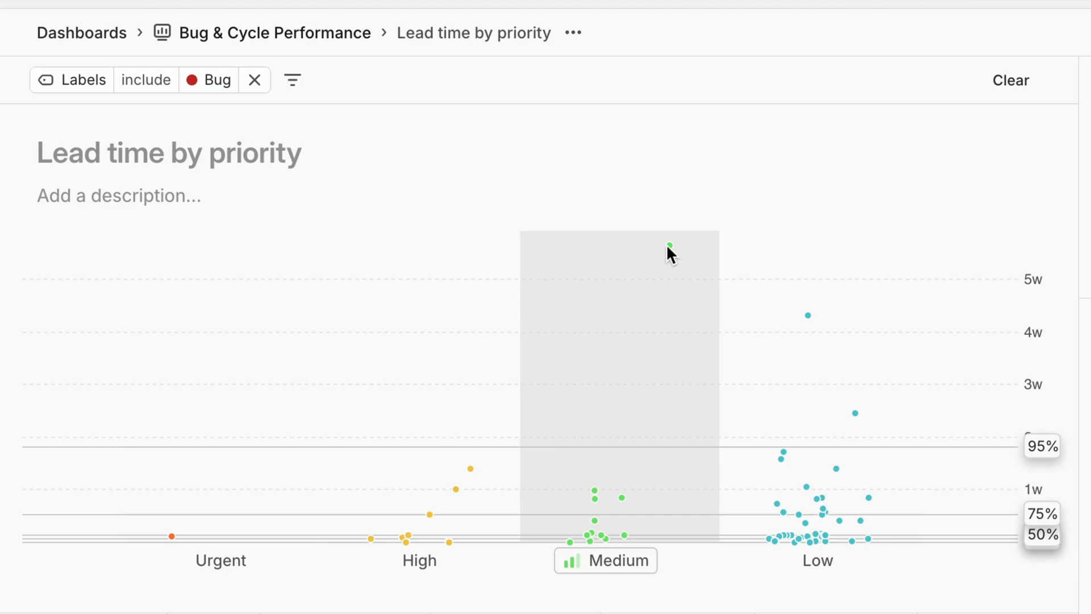
{"action": "mouse_move", "coordinate": [669, 246]}
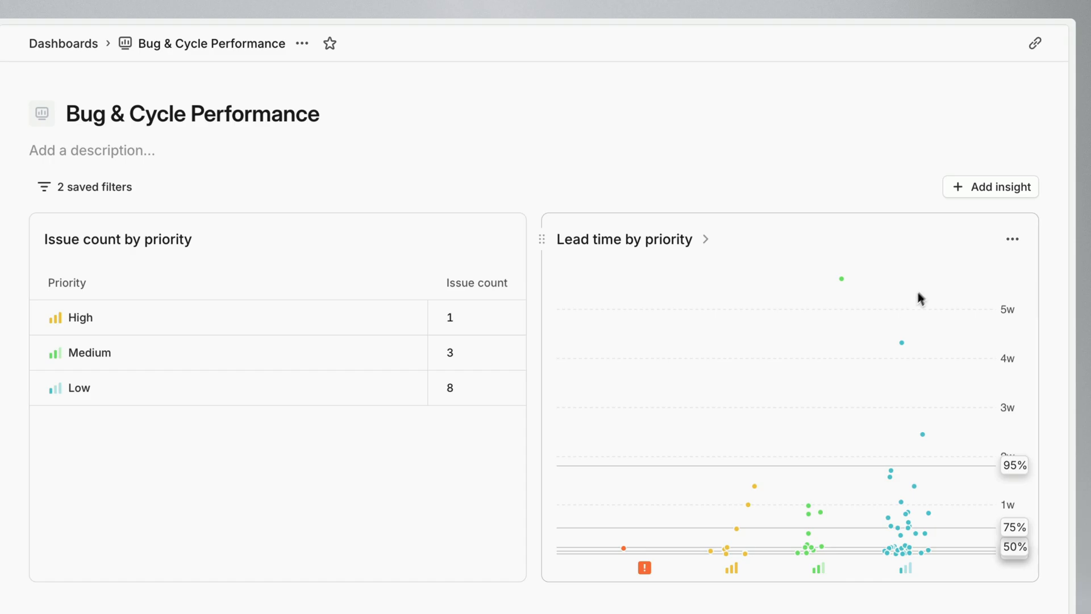
{"action": "left_click", "coordinate": [989, 186]}
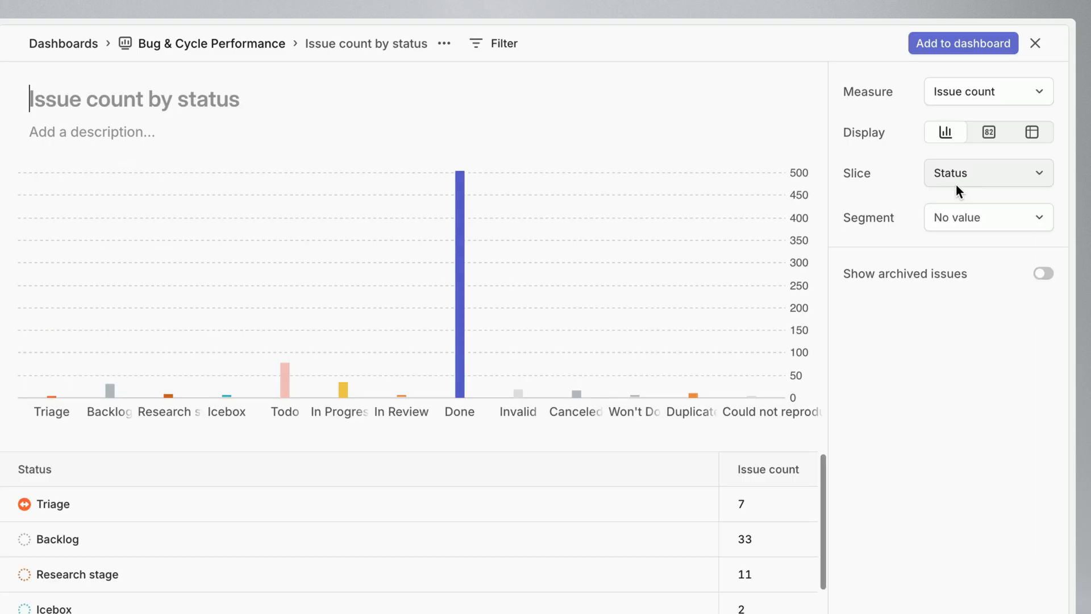
Slice issue counts by Cycle segmented by Issue Type and add the chart to the dashboard
{"action": "left_click", "coordinate": [988, 172]}
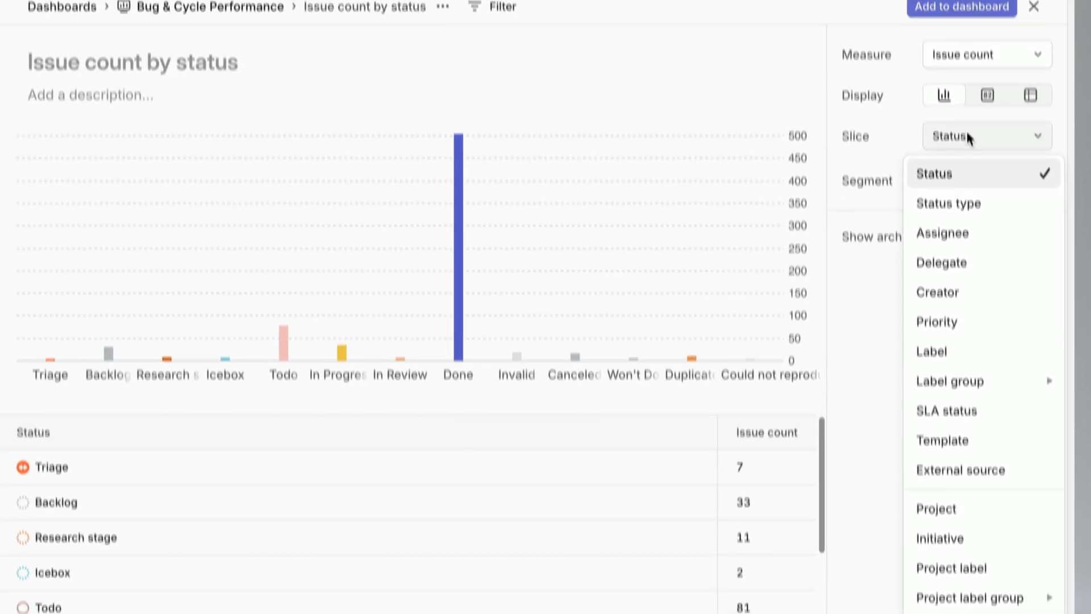
{"action": "left_click", "coordinate": [984, 136]}
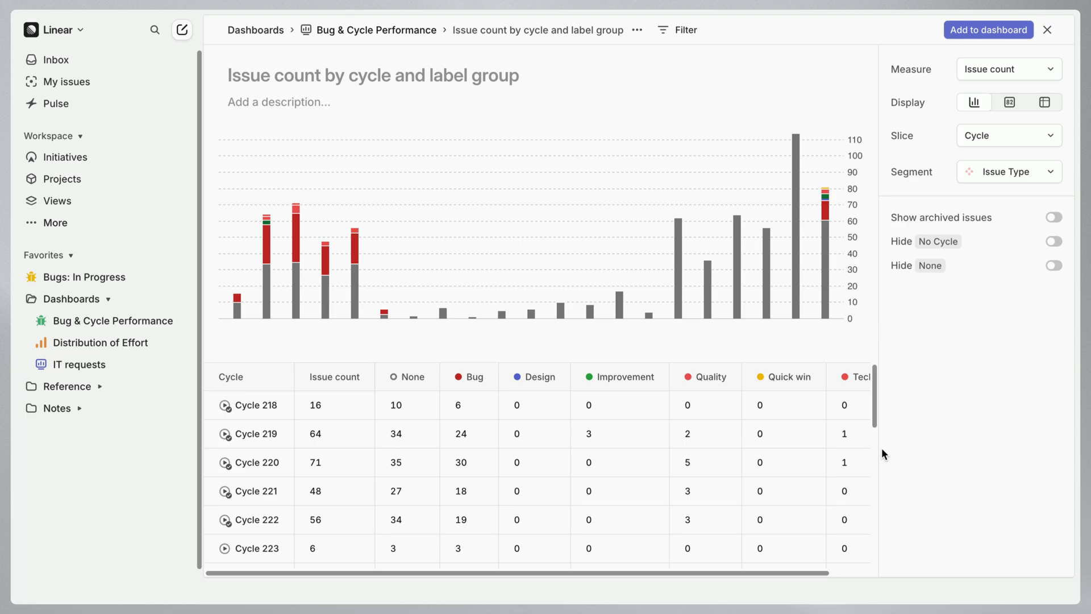
{"action": "mouse_move", "coordinate": [895, 433]}
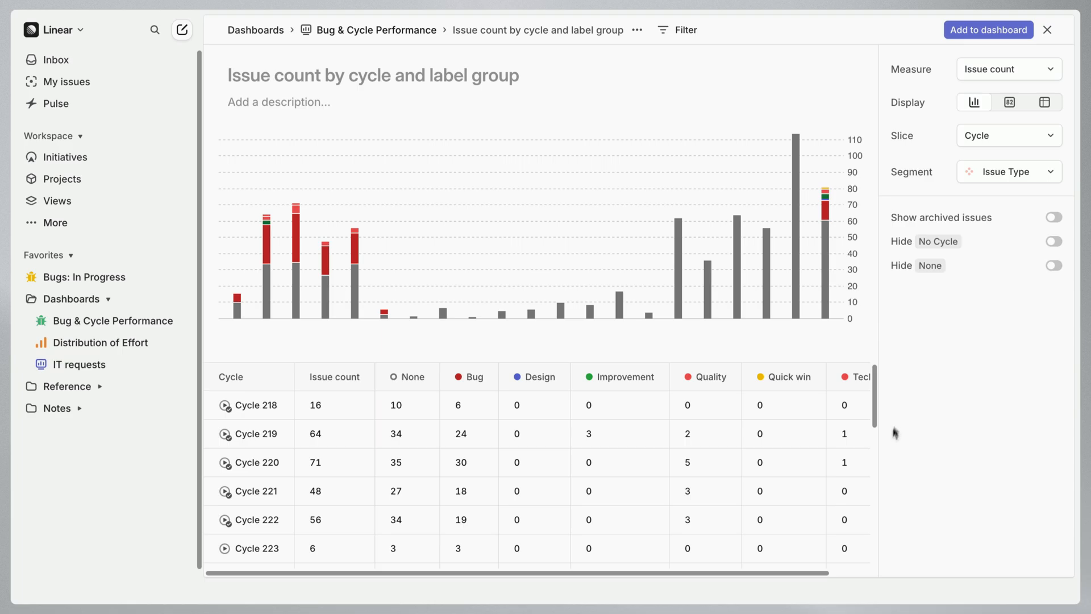
{"action": "left_click", "coordinate": [1047, 30]}
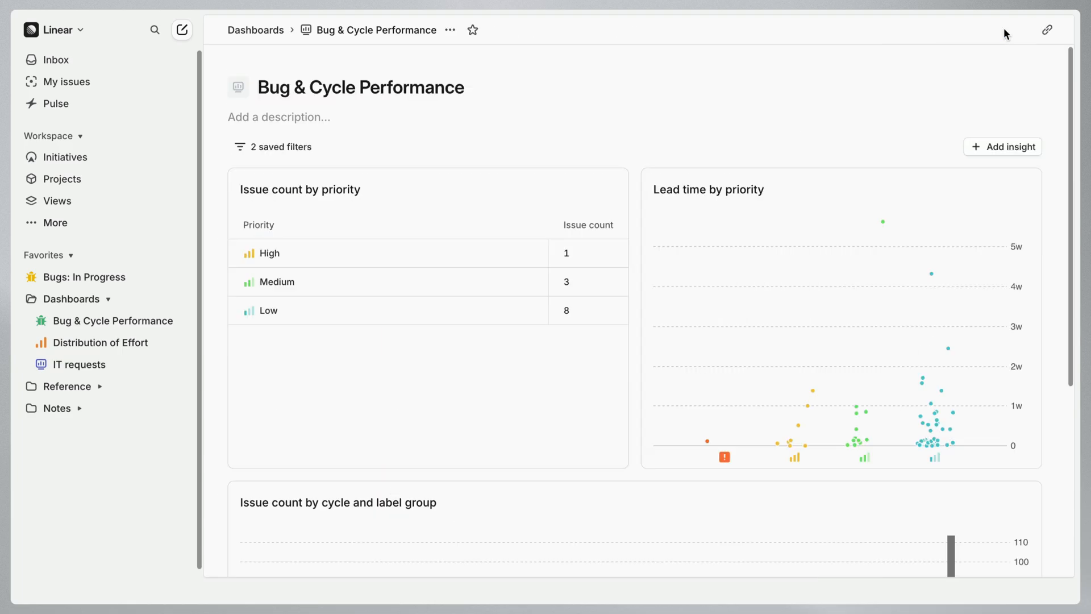
Drag the 'Issue count by cycle and label group' card up beside 'Lead time by priority'
{"action": "scroll", "scroll_direction": "down", "scroll_amount": 3}
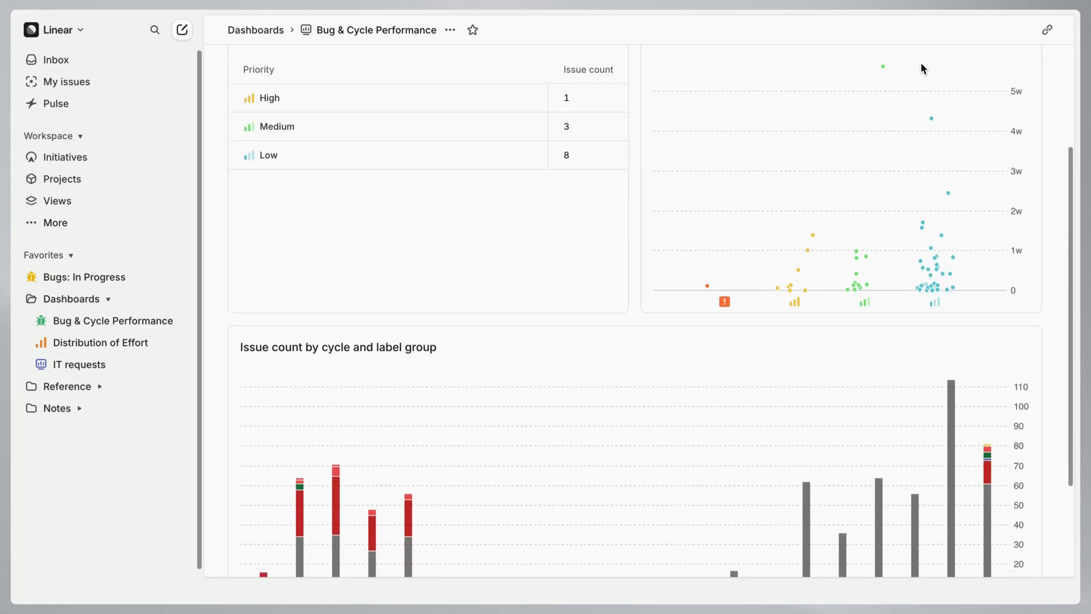
{"action": "scroll", "scroll_direction": "down", "scroll_amount": 3}
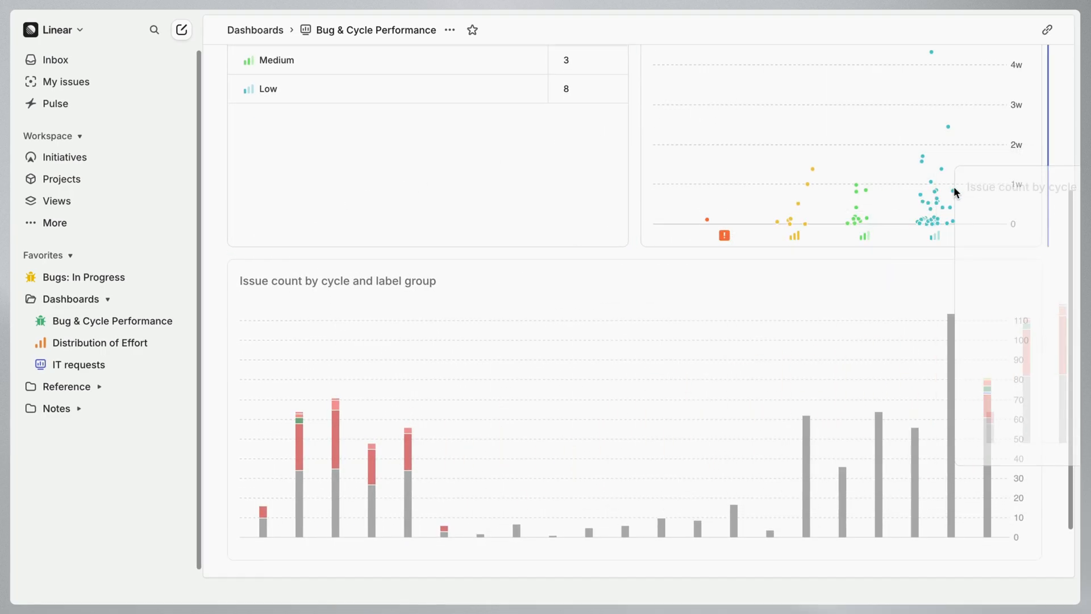
{"action": "scroll", "scroll_direction": "up", "scroll_amount": 3}
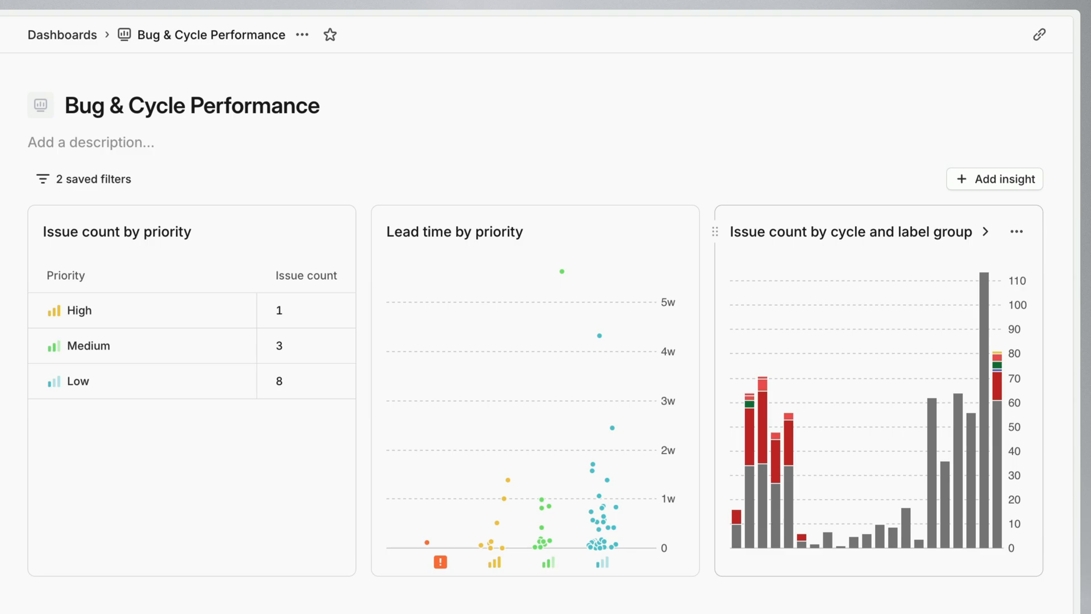
{"action": "scroll", "scroll_direction": "down", "scroll_amount": 3}
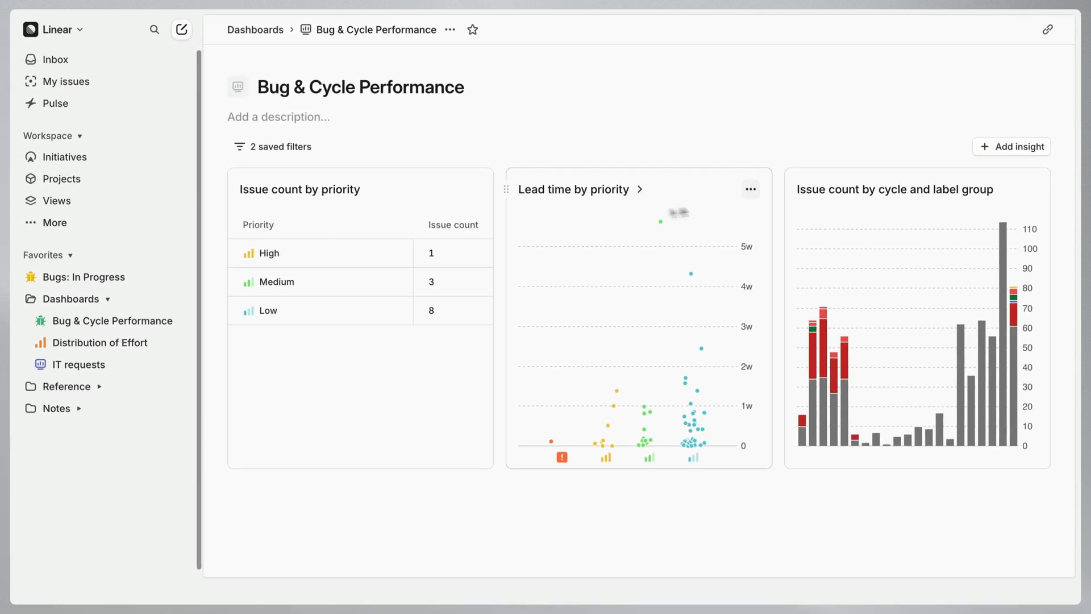
Browse the Distribution of Effort dashboard's charts, then start a new empty dashboard
{"action": "left_click", "coordinate": [100, 342]}
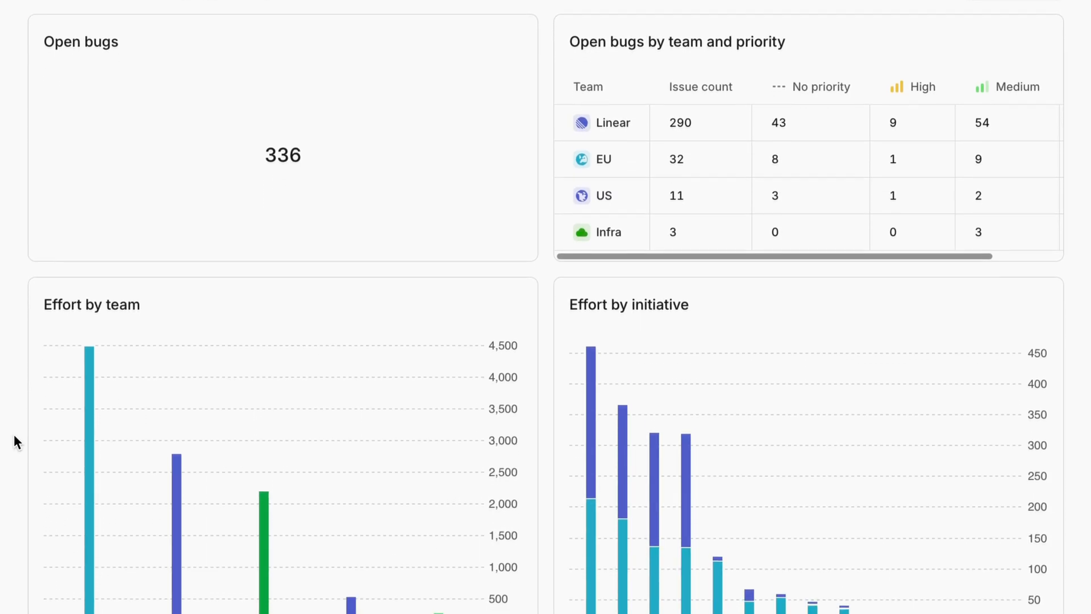
{"action": "scroll", "scroll_direction": "down", "scroll_amount": 3}
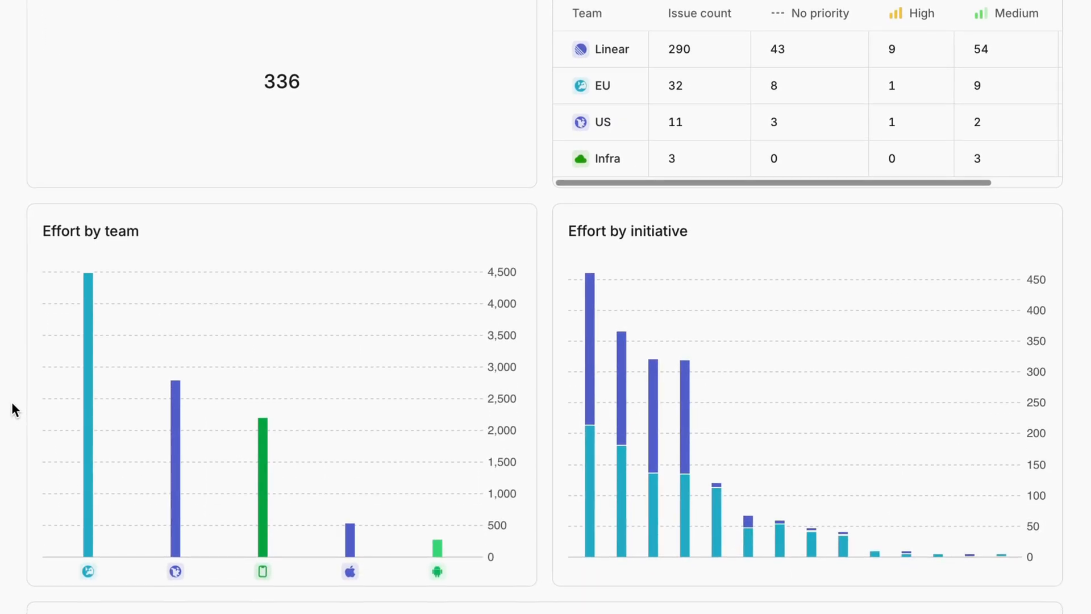
{"action": "scroll", "scroll_direction": "down", "scroll_amount": 3}
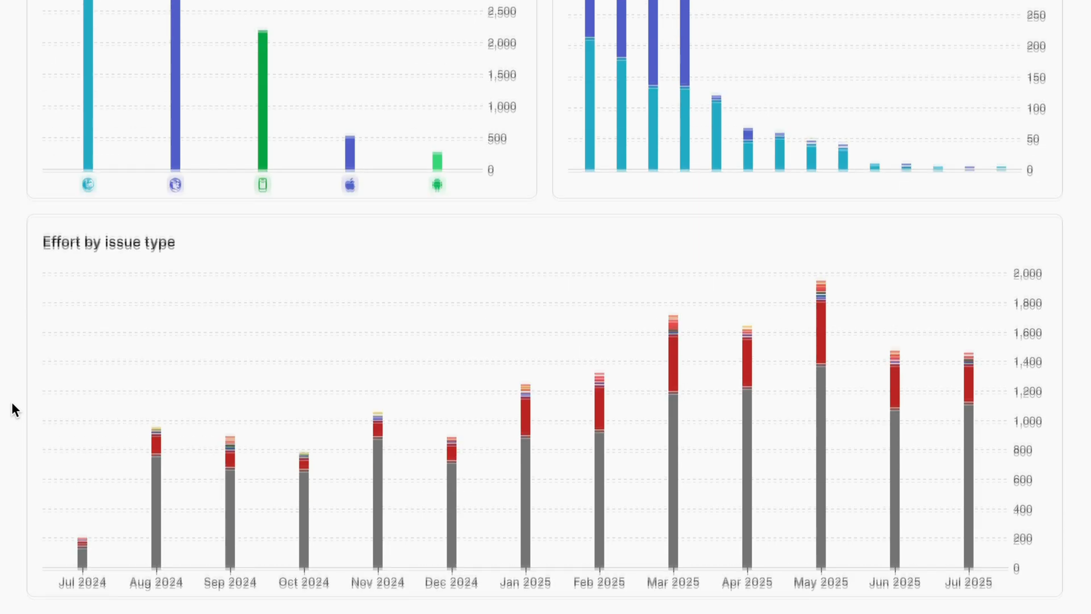
{"action": "mouse_move", "coordinate": [81, 529]}
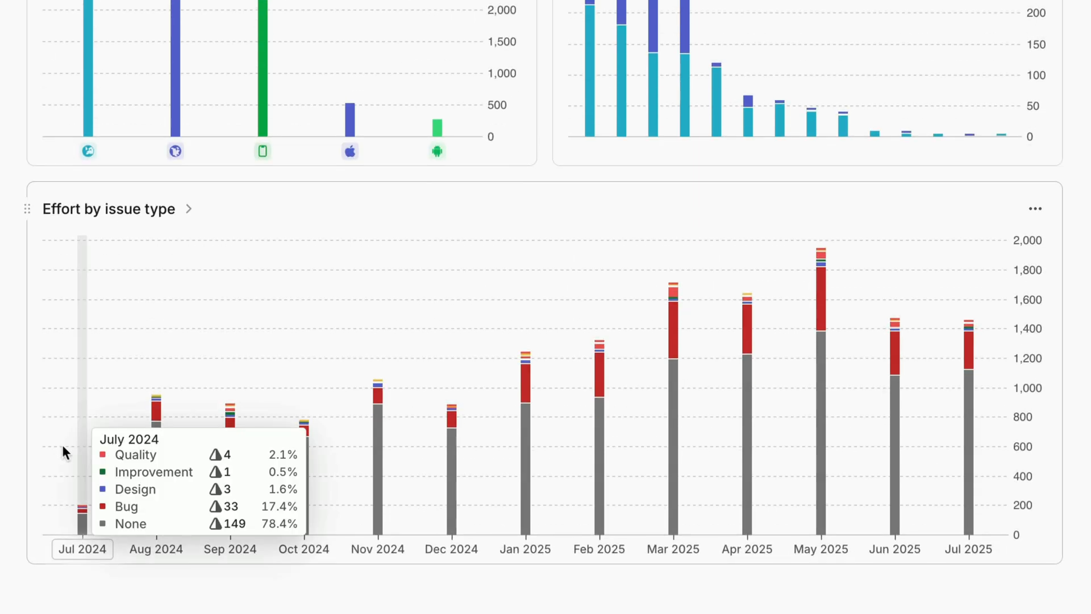
{"action": "mouse_move", "coordinate": [144, 462]}
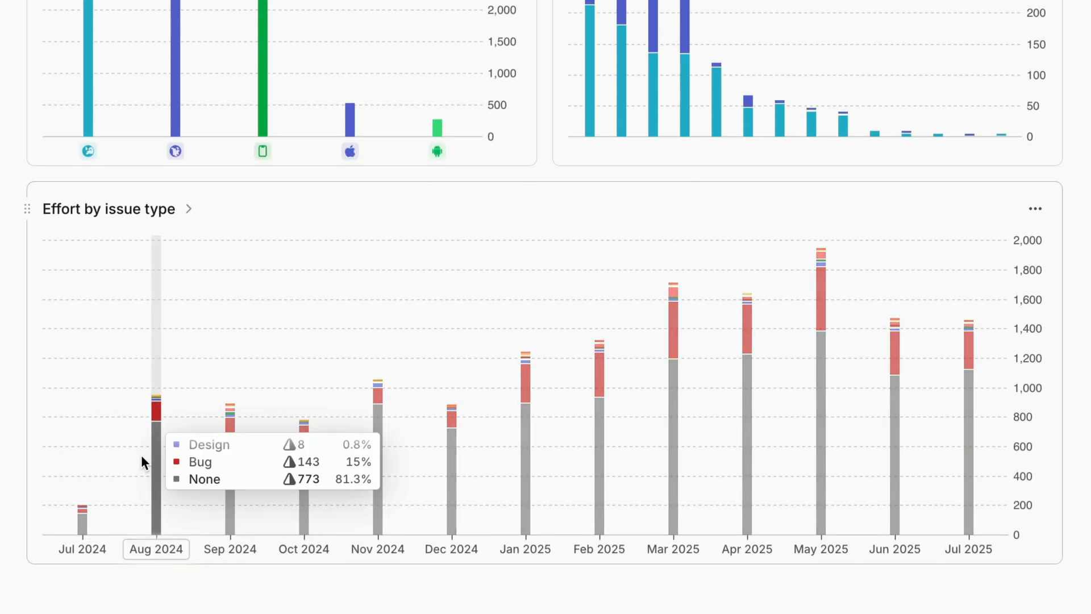
{"action": "mouse_move", "coordinate": [177, 435]}
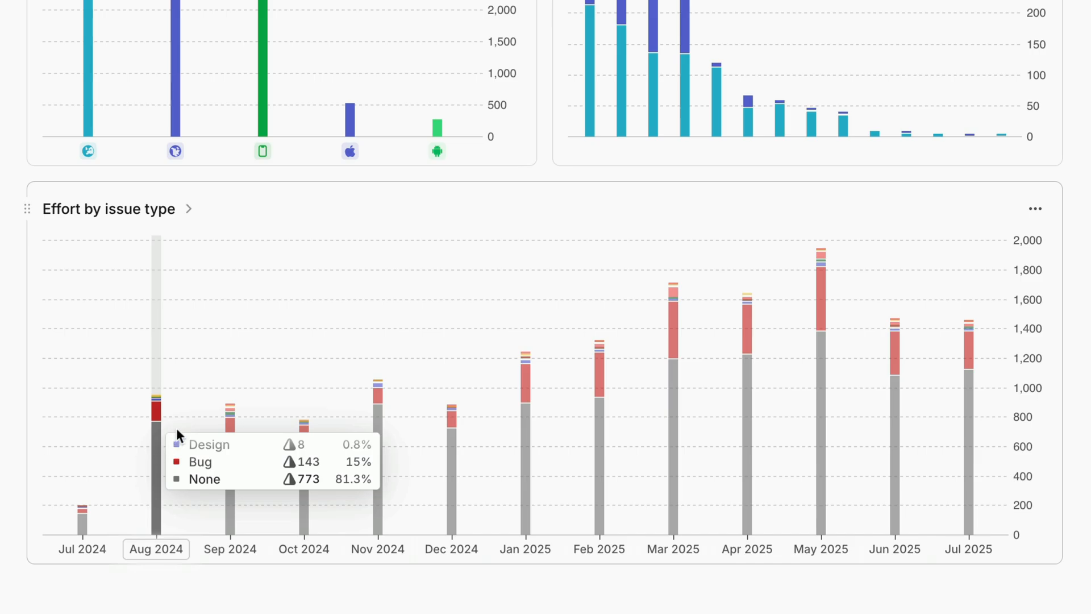
{"action": "mouse_move", "coordinate": [230, 407]}
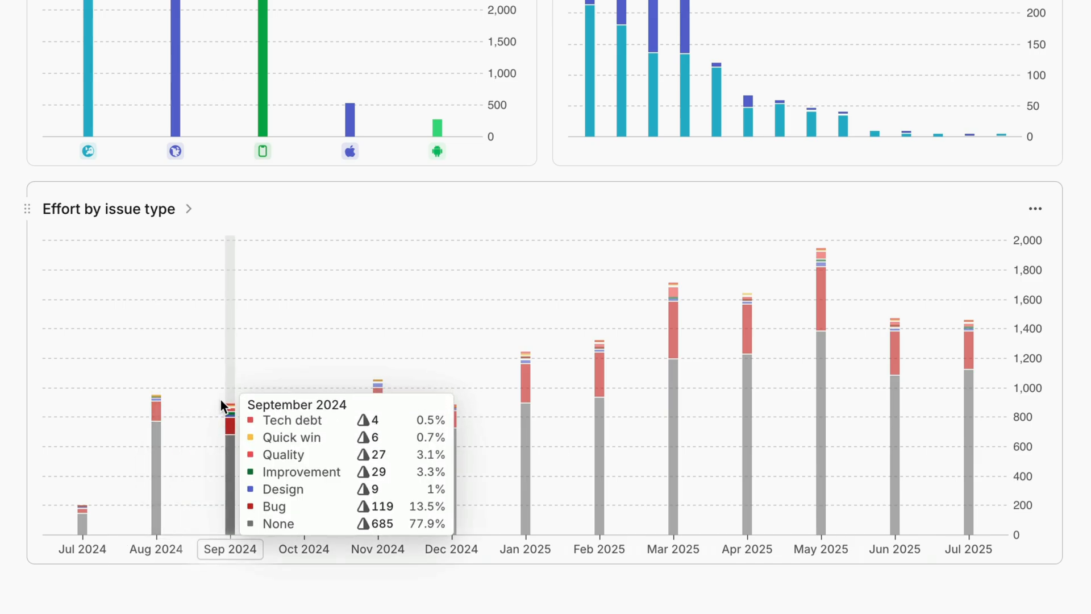
{"action": "mouse_move", "coordinate": [248, 388]}
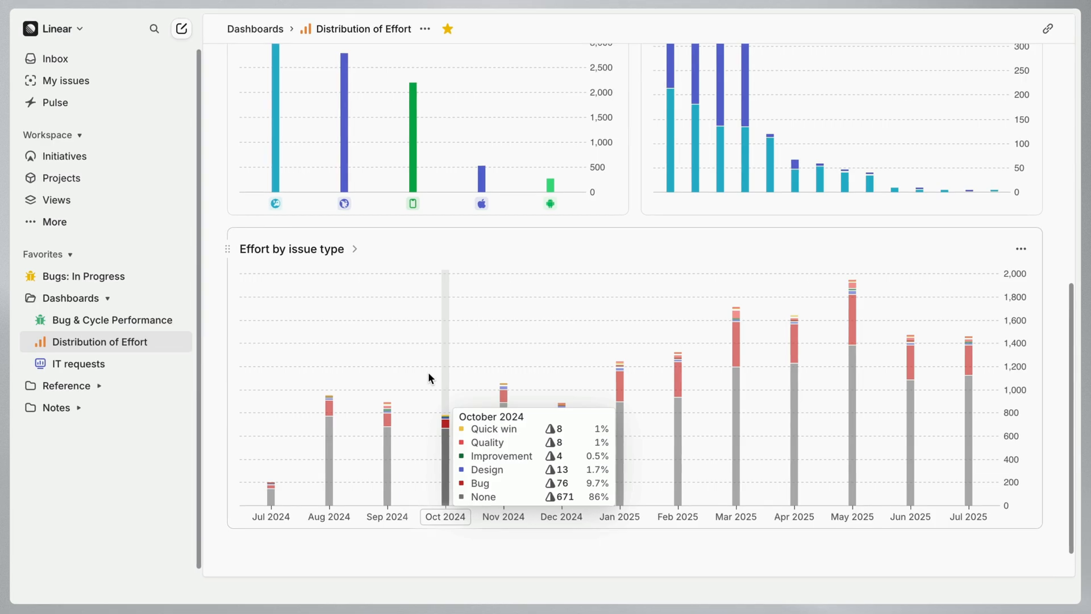
{"action": "left_click", "coordinate": [181, 28]}
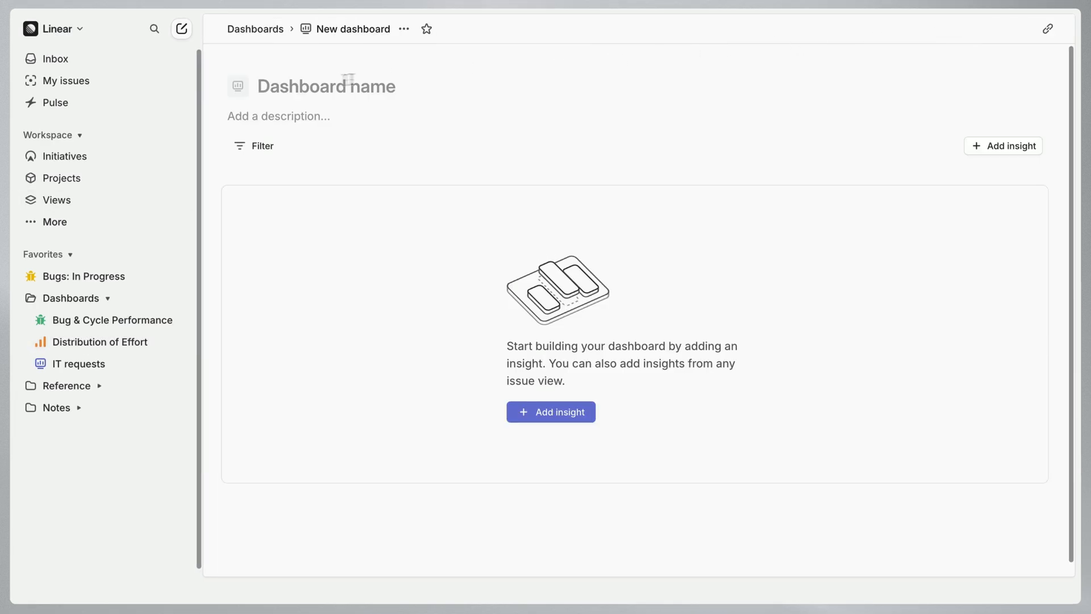
Name the dashboard 'IT Requests' and add a table of issue counts sliced by SLA status
{"action": "type", "text": "IT R"}
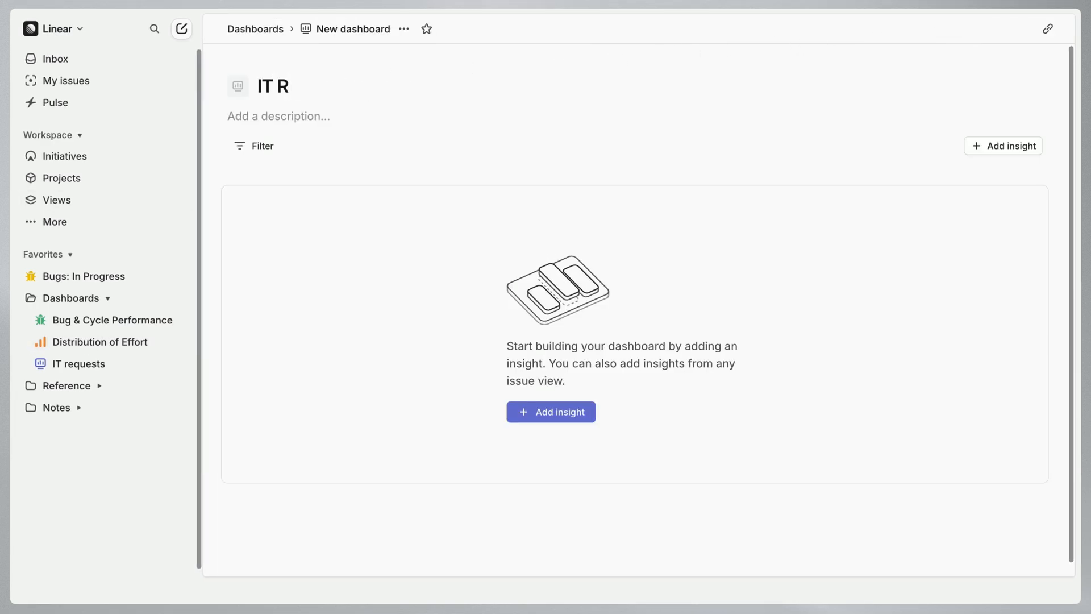
{"action": "type", "text": "equests"}
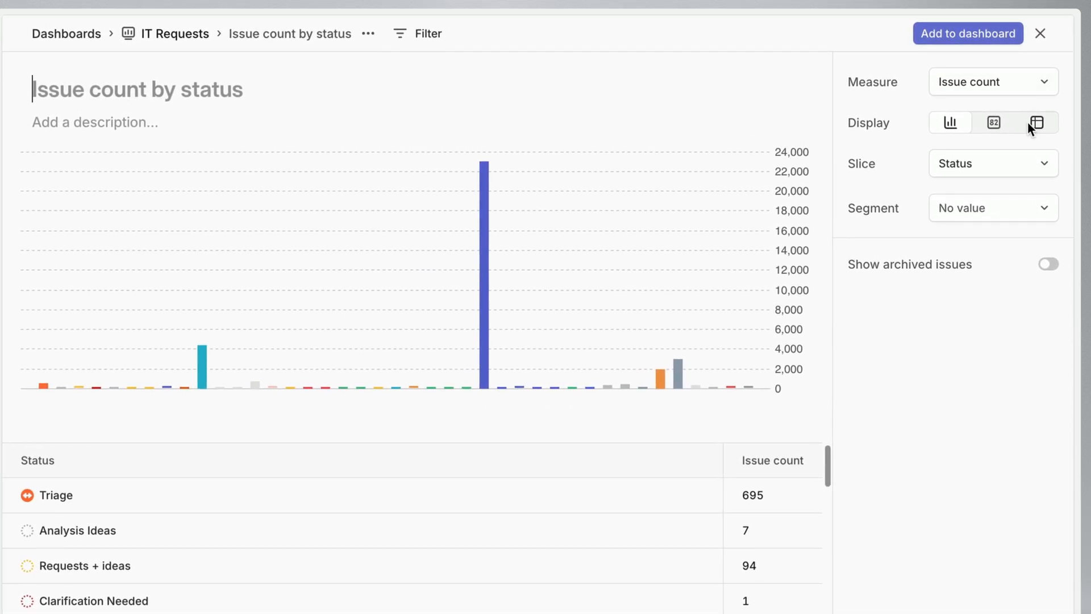
{"action": "left_click", "coordinate": [992, 163]}
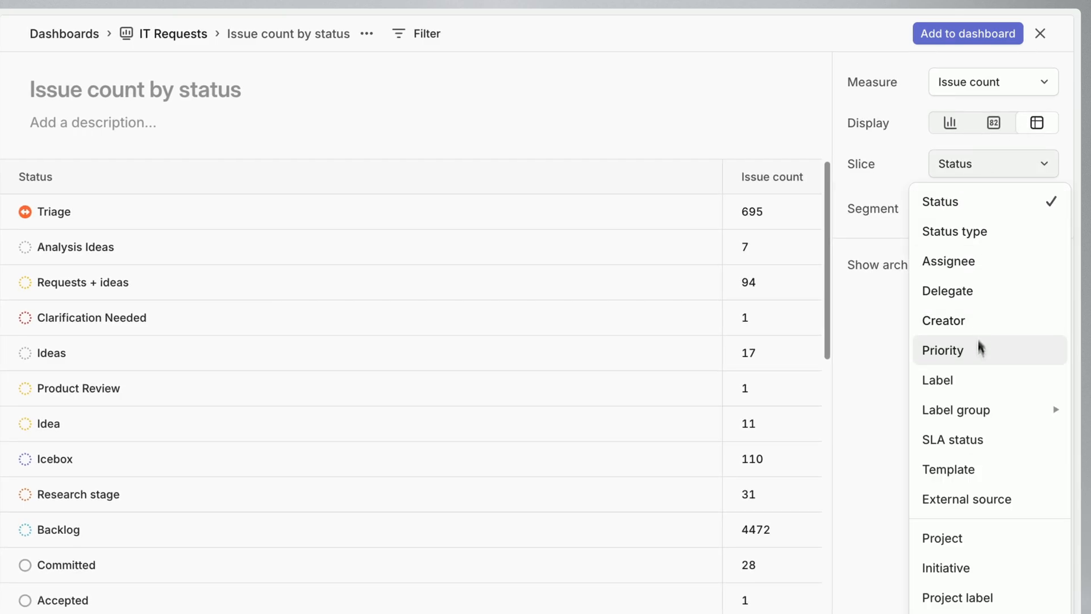
{"action": "left_click", "coordinate": [952, 439]}
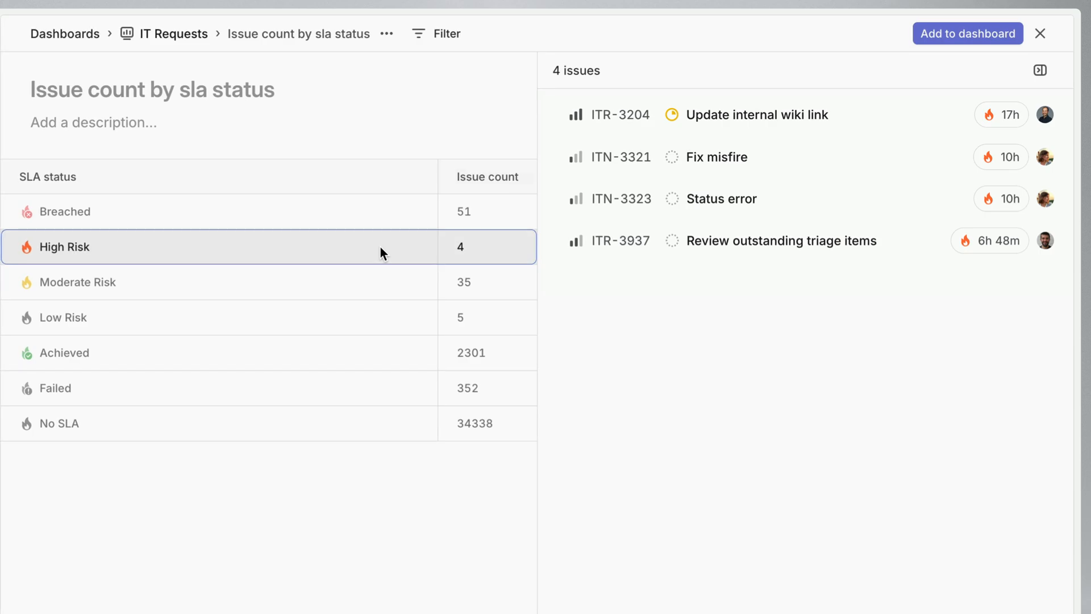
{"action": "left_click", "coordinate": [1040, 33]}
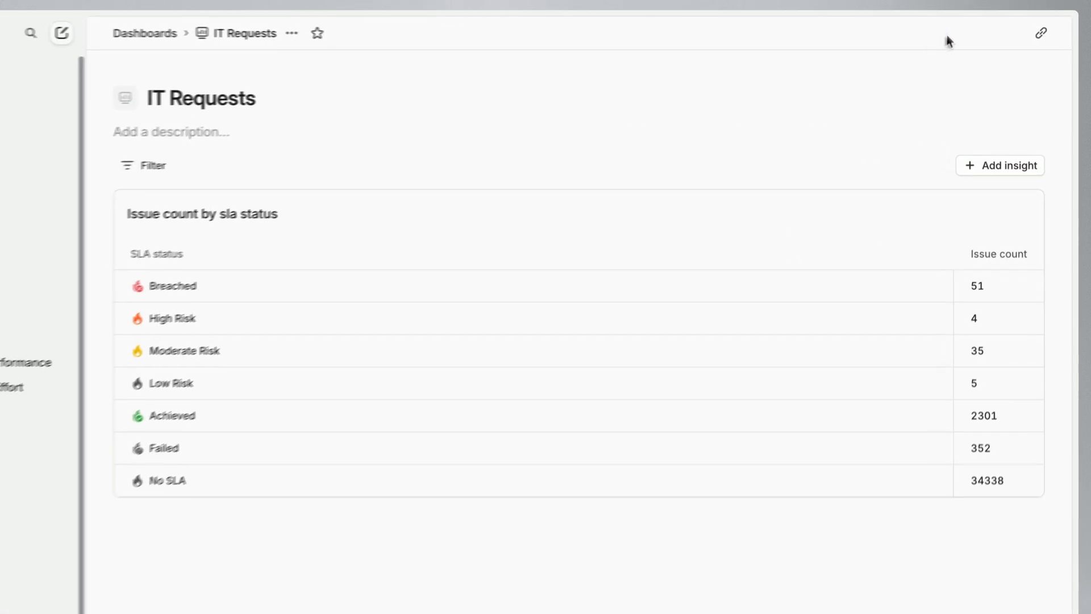
View the IT requests dashboard's SLA, triage, completion and request-volume insight cards
{"action": "left_click", "coordinate": [81, 364]}
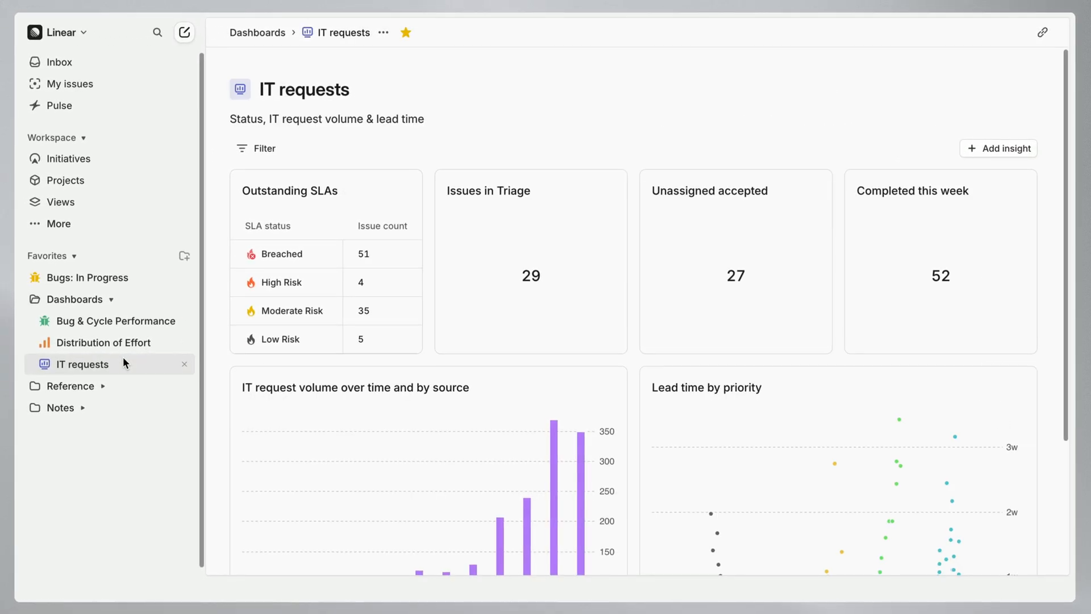
{"action": "scroll", "scroll_direction": "down", "scroll_amount": 3}
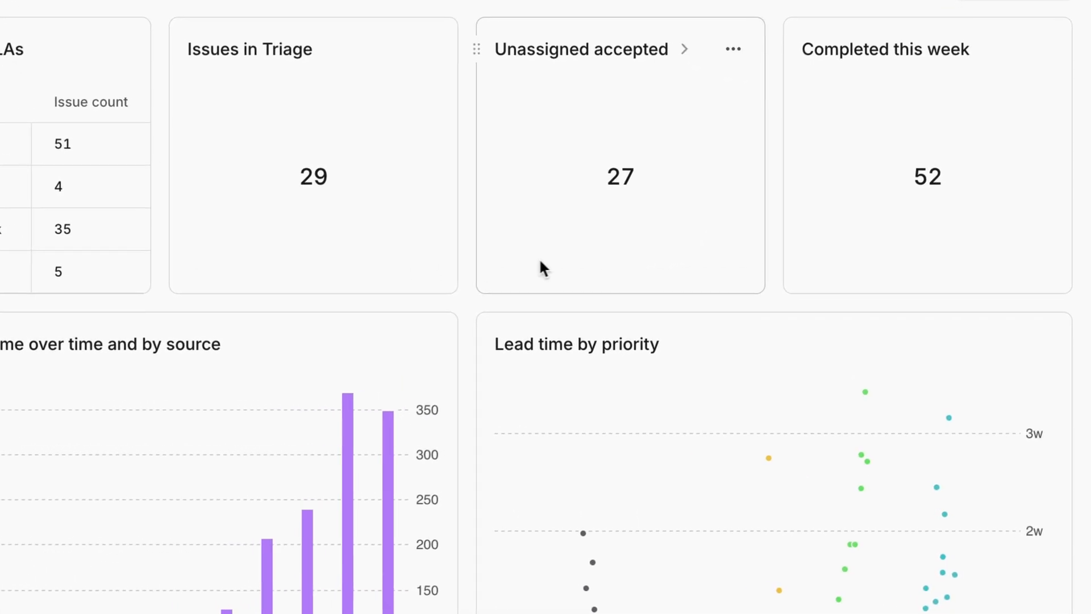
{"action": "mouse_move", "coordinate": [836, 288]}
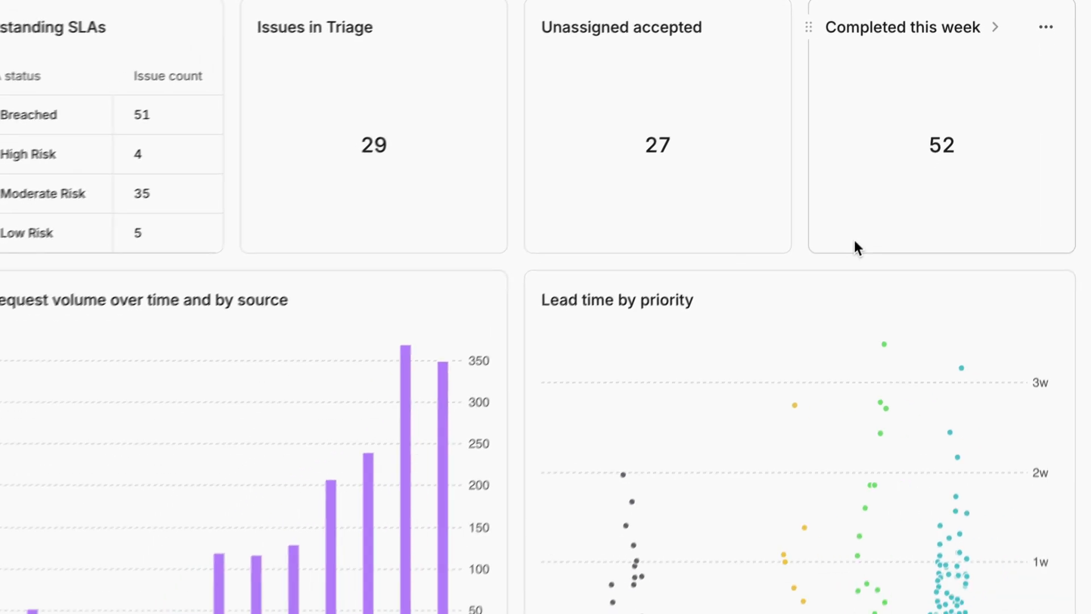
{"action": "scroll", "scroll_direction": "down", "scroll_amount": 3}
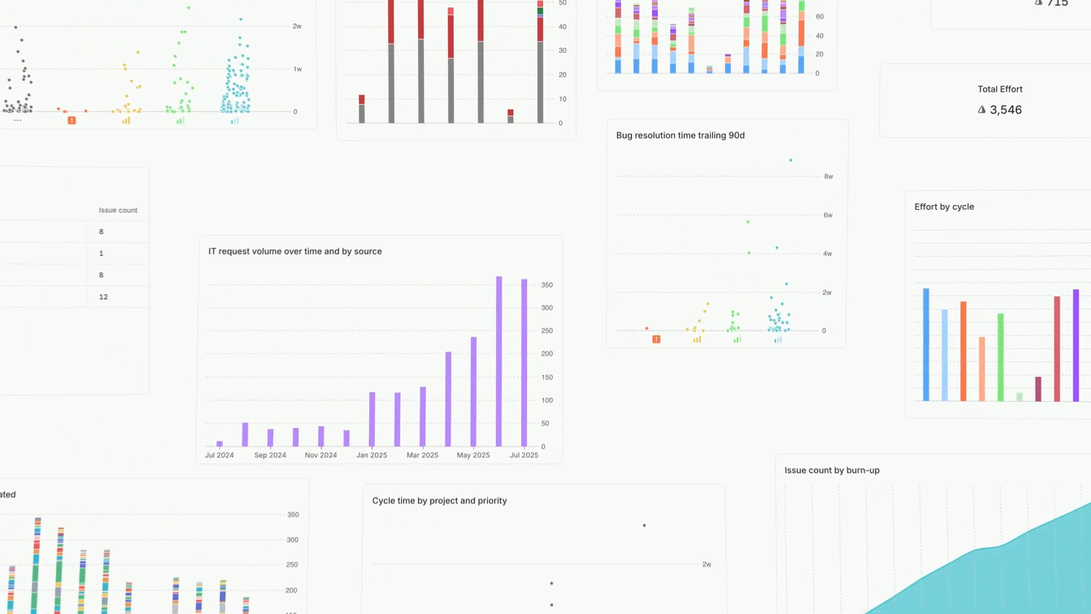
{"action": "scroll", "scroll_direction": "up", "scroll_amount": 3}
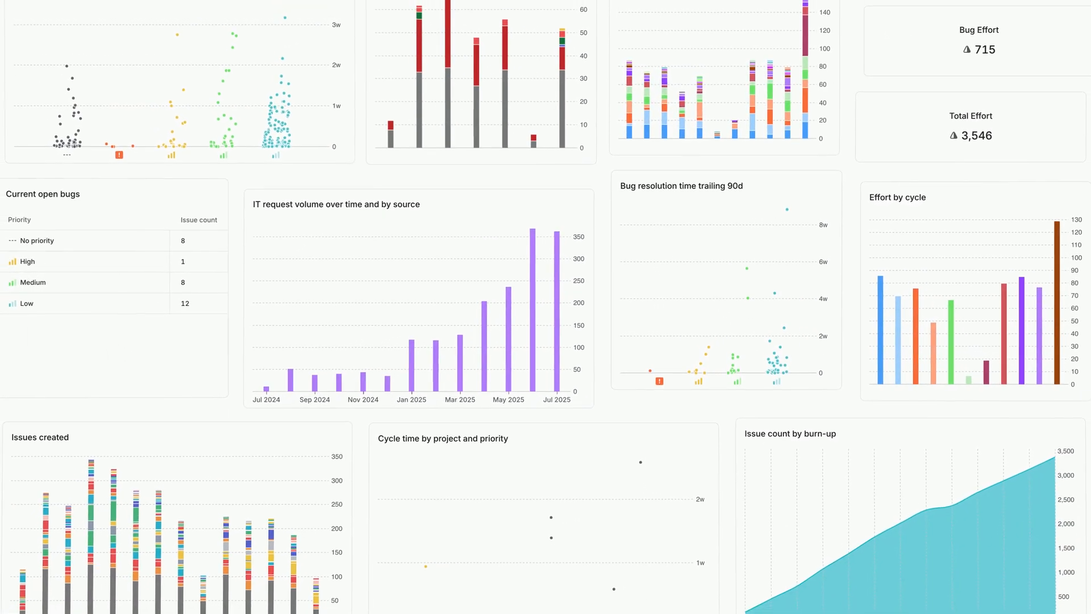
{"action": "scroll", "scroll_direction": "down", "scroll_amount": 3}
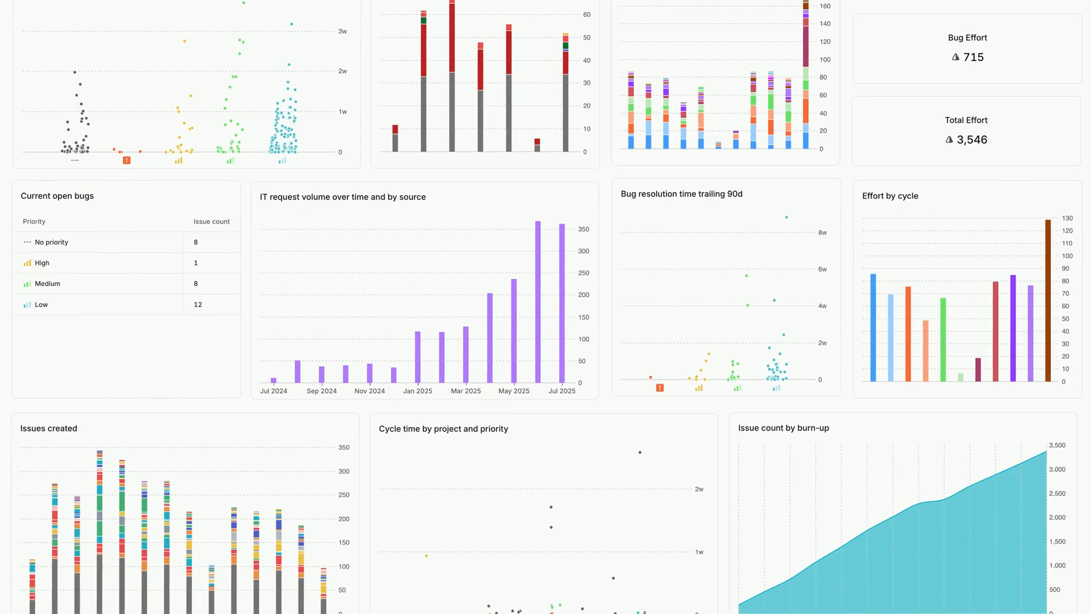